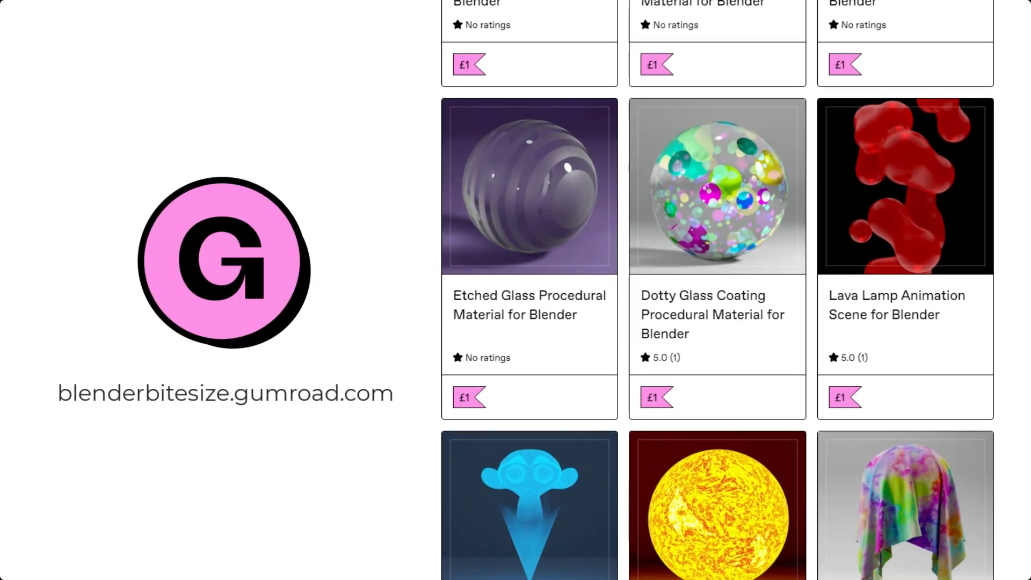
Step: Inspect the disc's Solidify and Bevel modifiers, the camera and Suzanne's Subdivision modifier while orbiting the scene
scroll("down", 3)
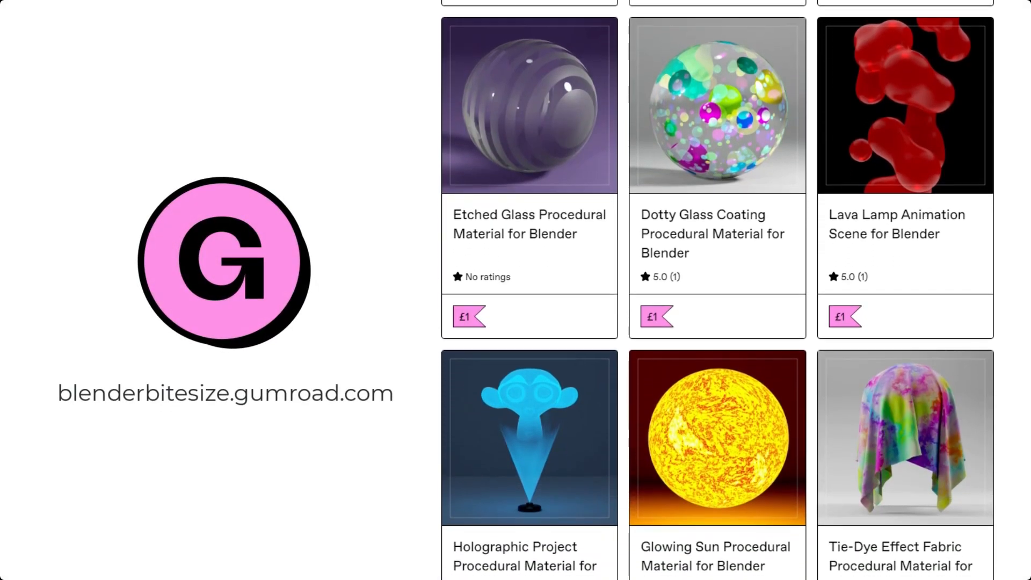
scroll("down", 3)
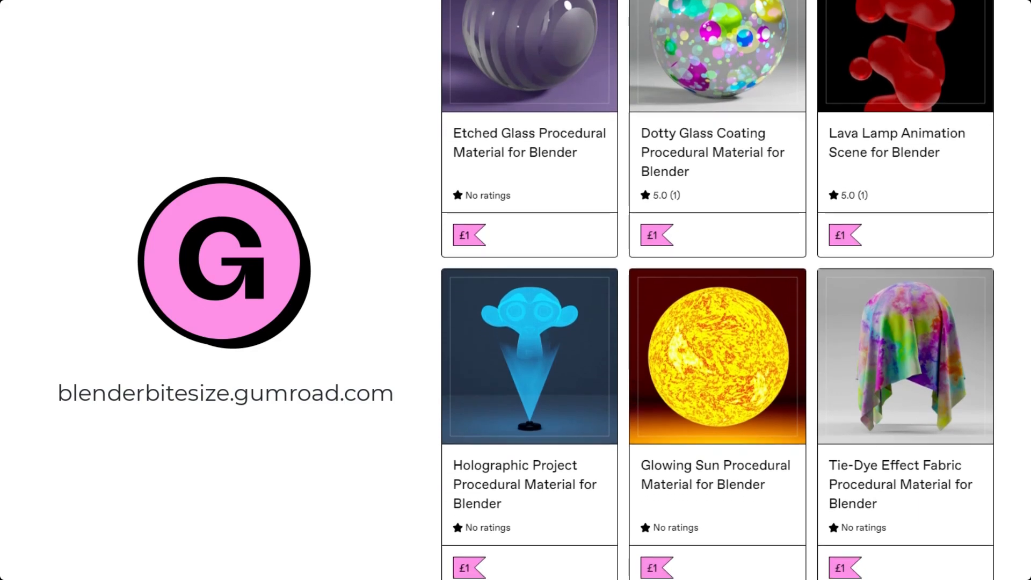
scroll("down", 3)
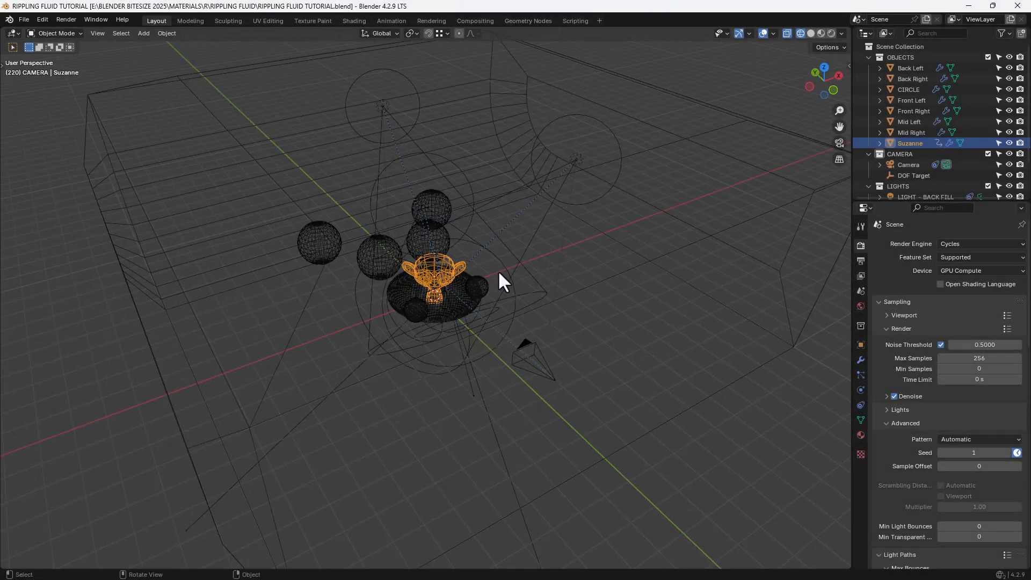
left_click_drag(503, 282, 440, 322)
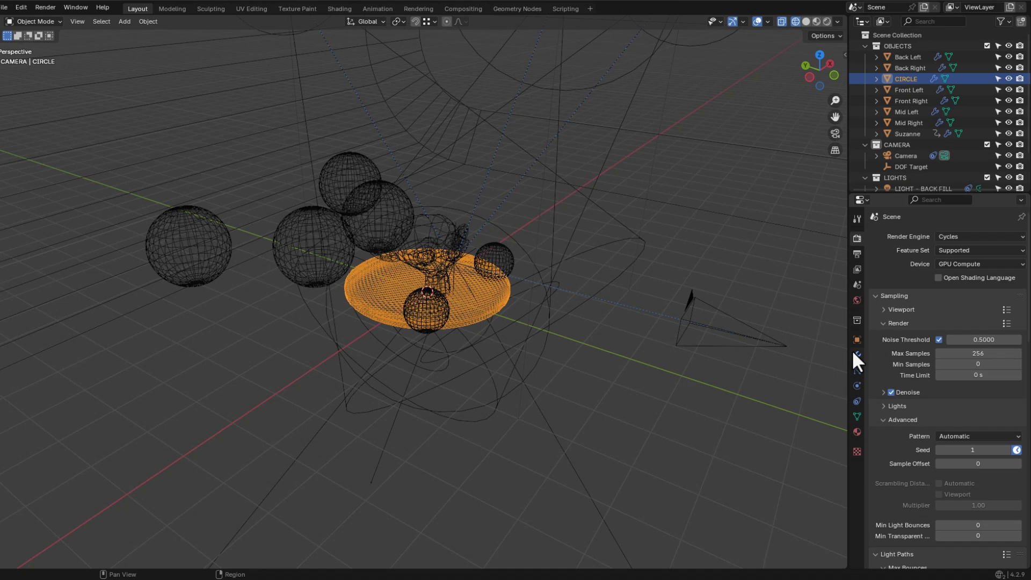
left_click(857, 359)
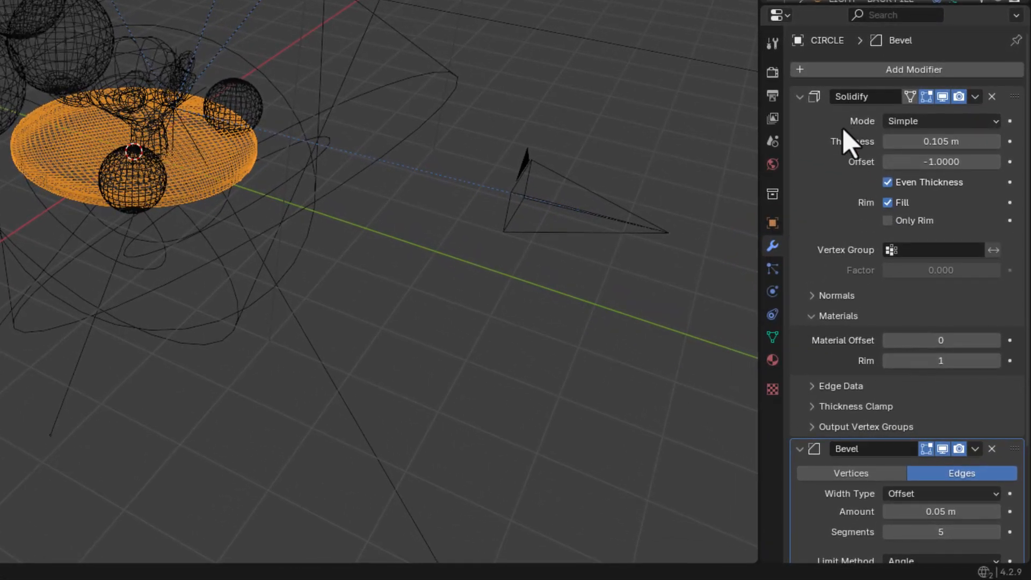
scroll("down", 3)
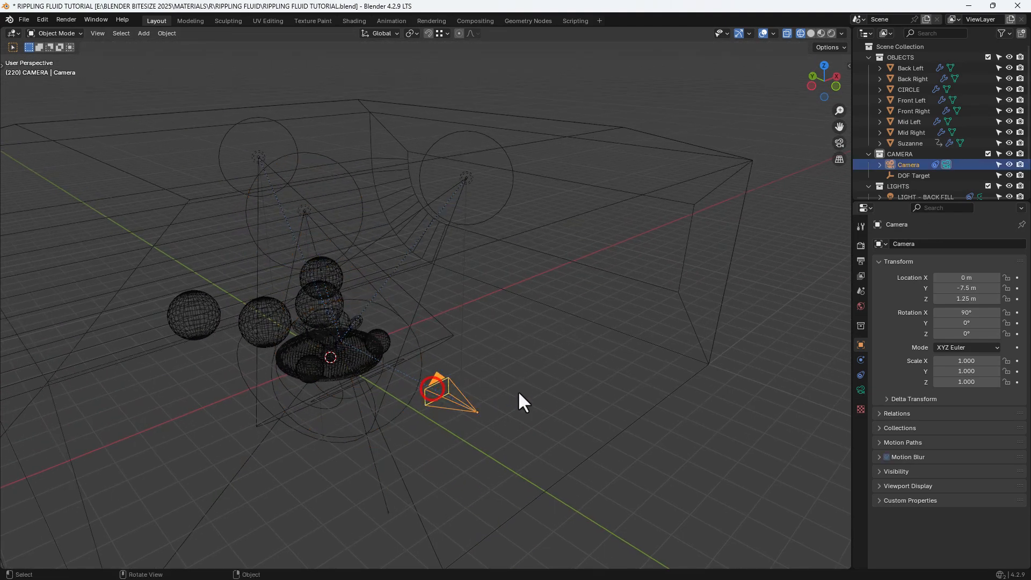
left_click_drag(523, 401, 427, 405)
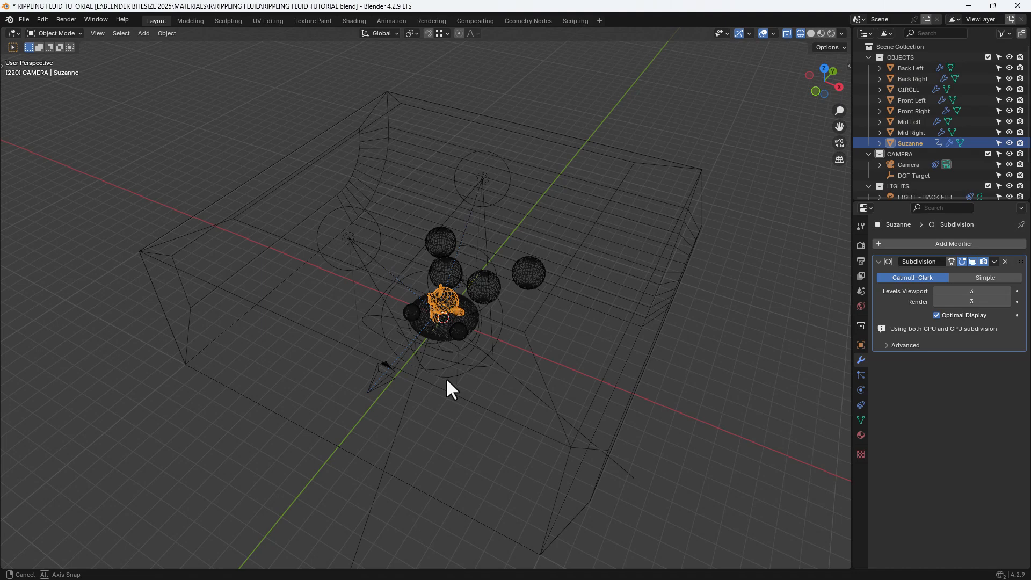
mouse_move(354, 21)
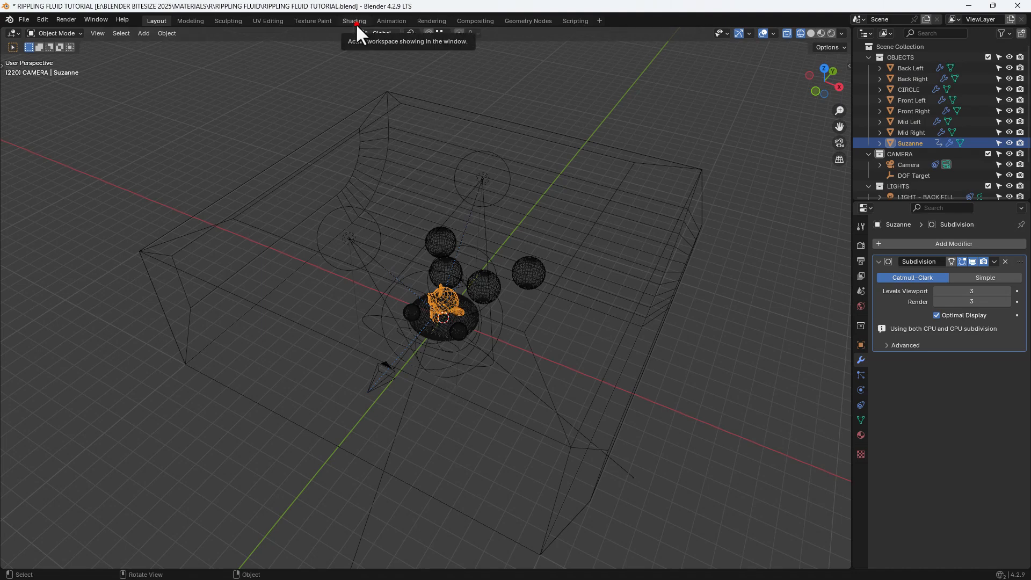
Step: In the Shading workspace with rendered preview, create Suzanne's material RIPPLING FLUID without its default shader
left_click(354, 20)
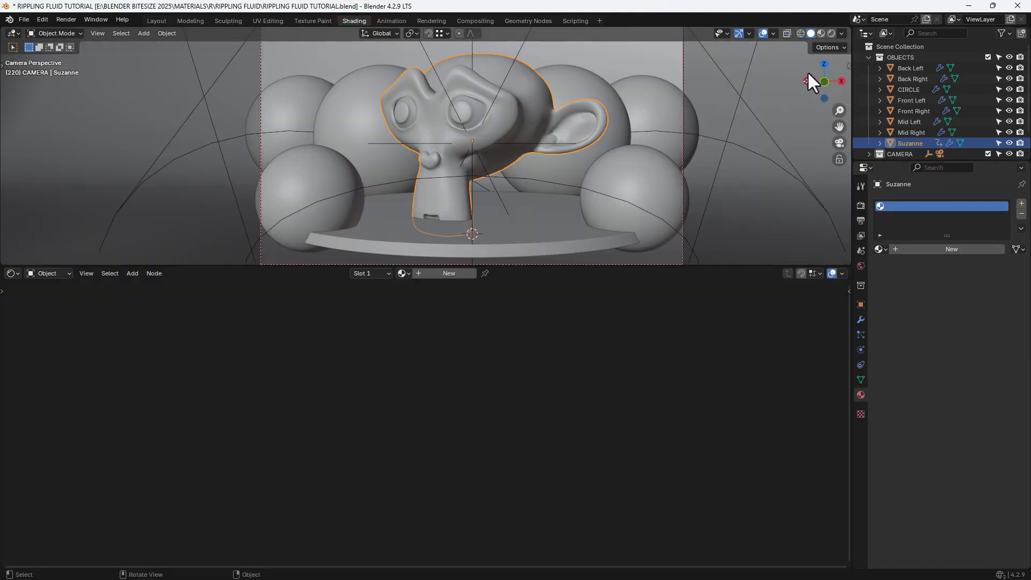
left_click(819, 34)
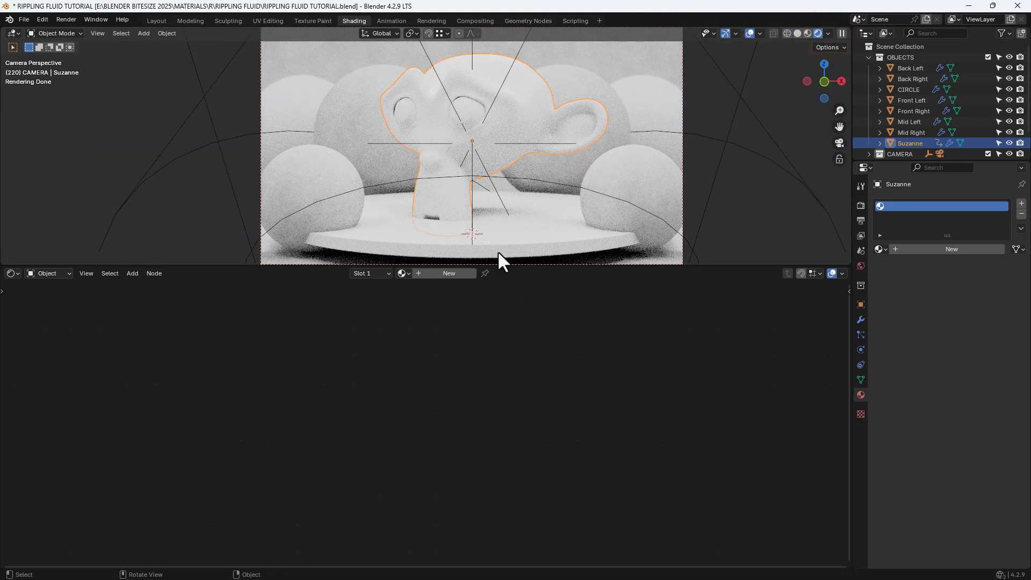
left_click(449, 273)
type("Ri")
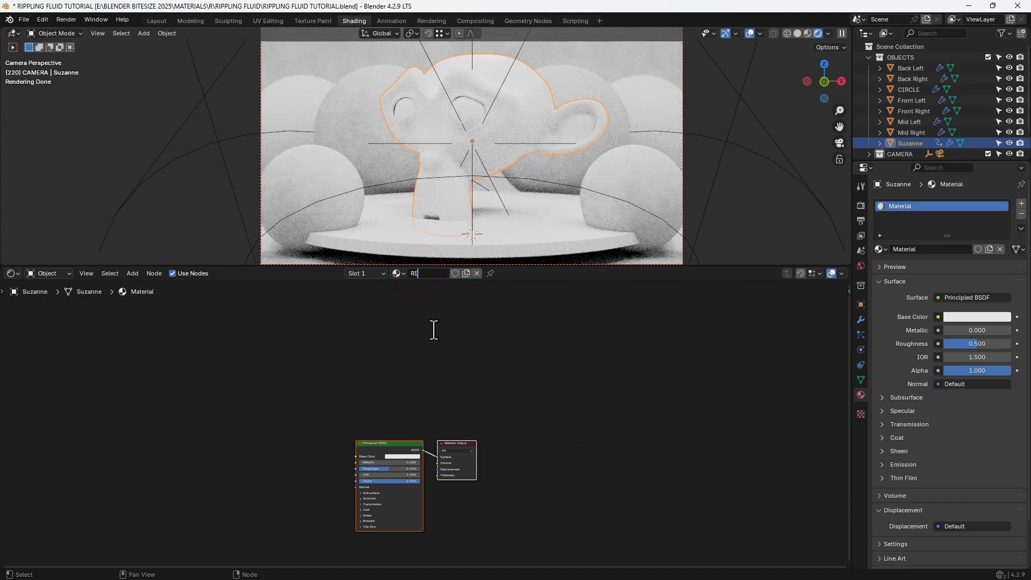
type("PLING FLUID")
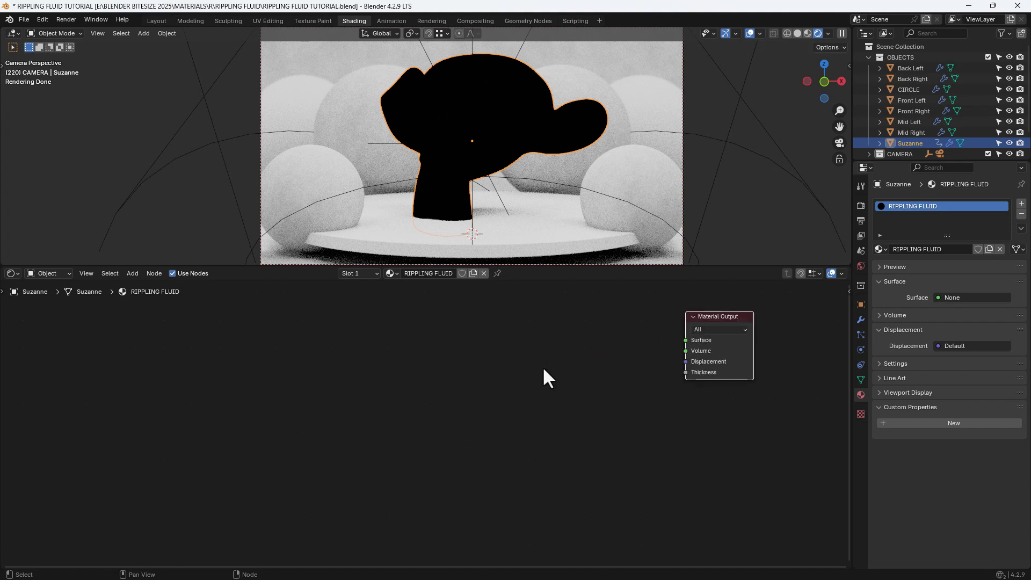
Step: Add a Glass BSDF and a Refraction BSDF placed below it beside the Material Output
left_click_drag(718, 316, 704, 347)
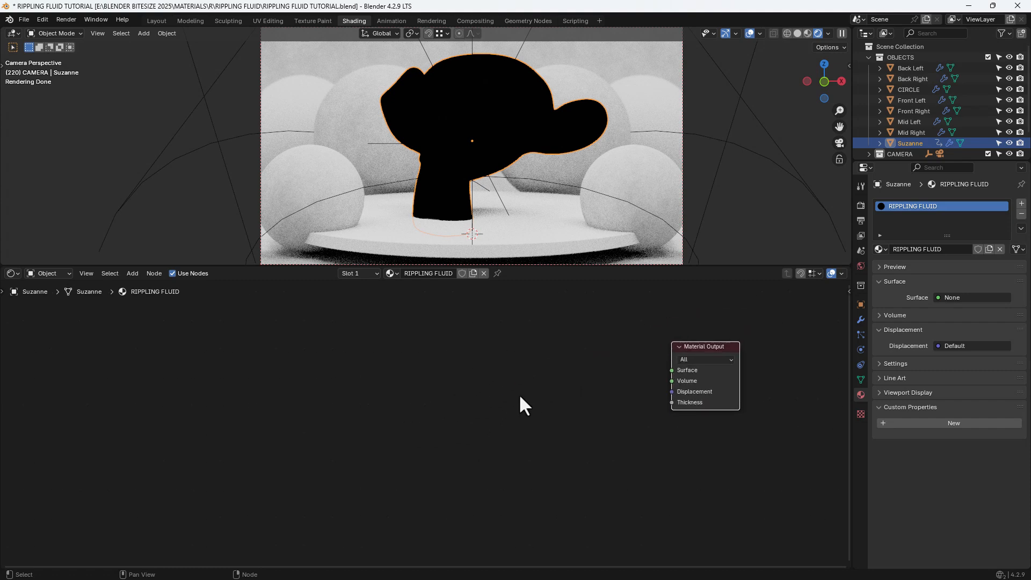
mouse_move(505, 383)
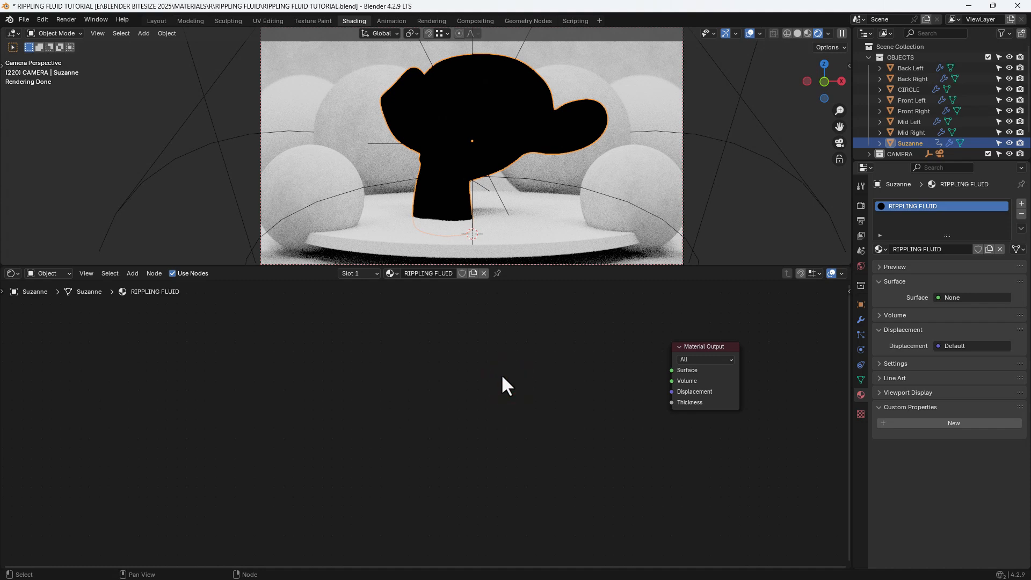
type("GLA")
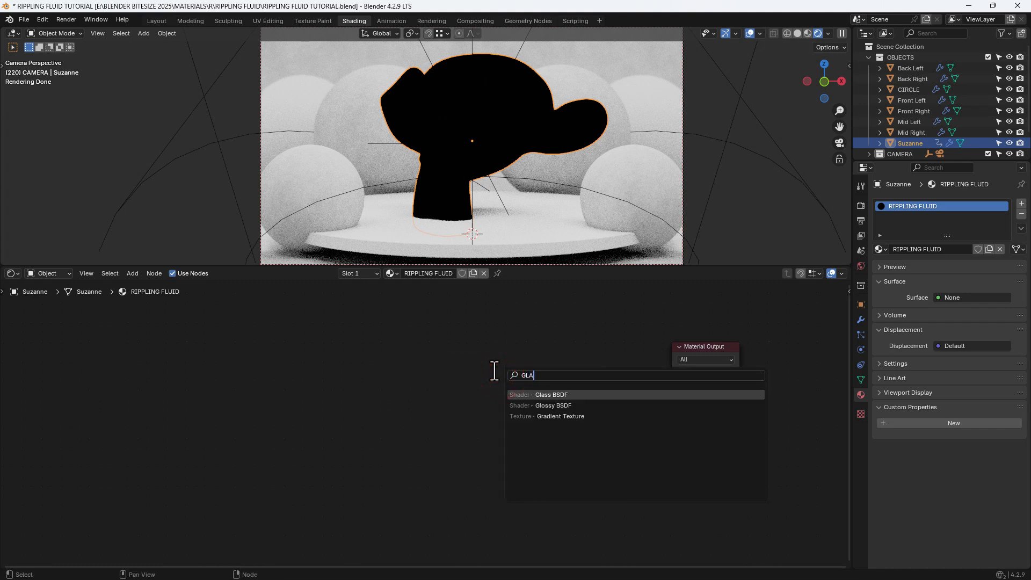
left_click(551, 395)
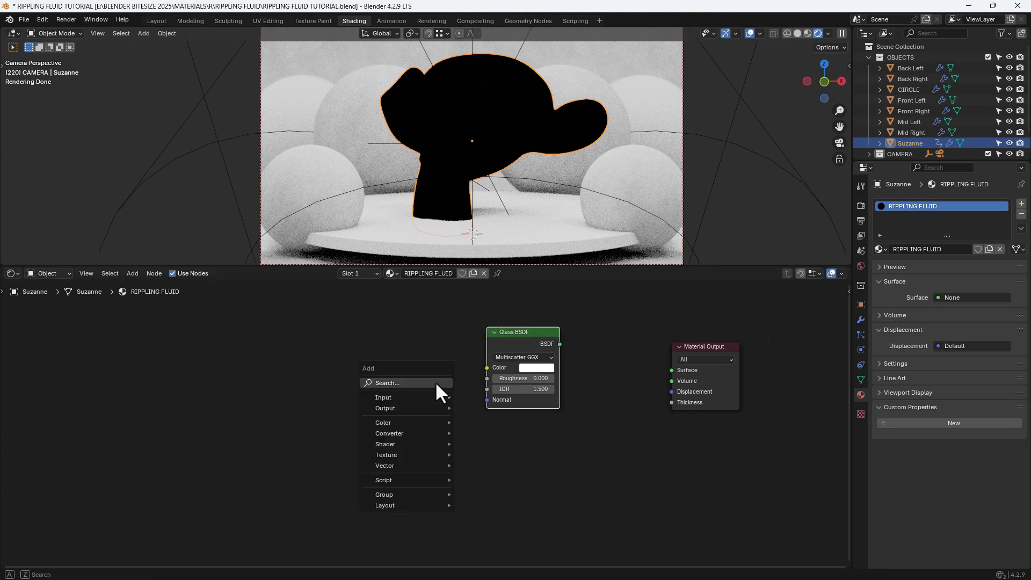
type("R")
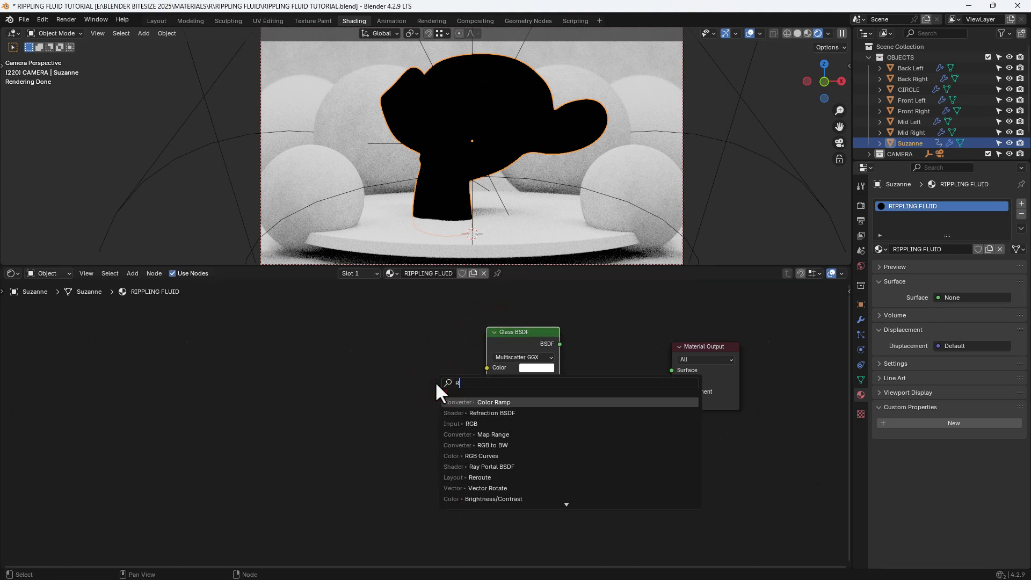
left_click(492, 413)
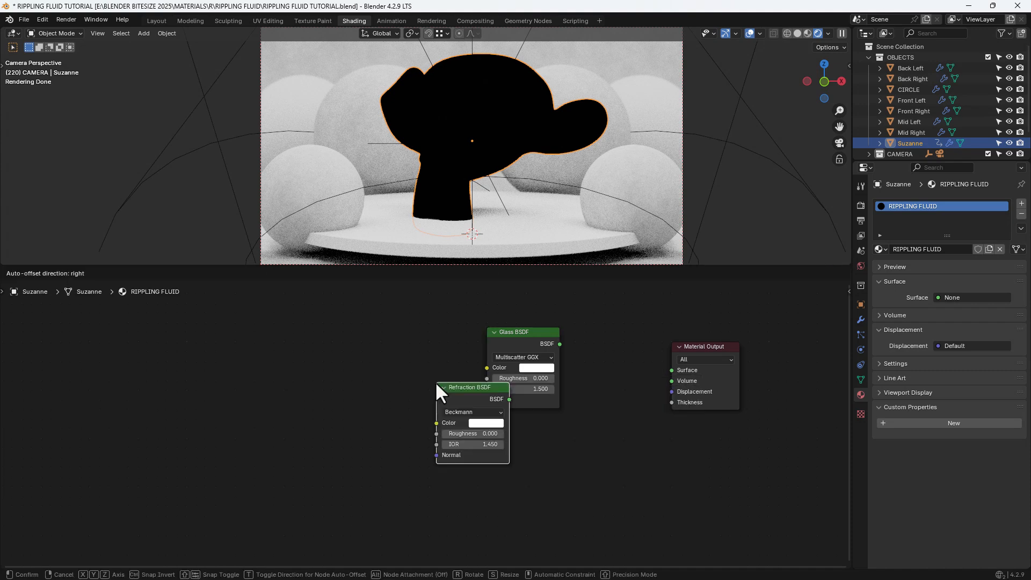
left_click_drag(470, 388, 526, 425)
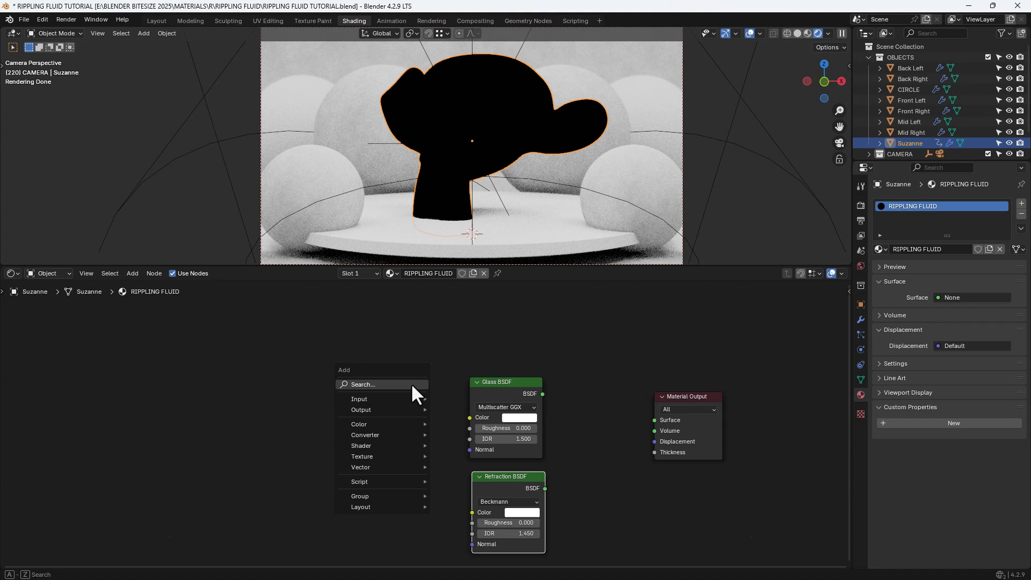
Step: Add a Layer Weight node to the material
type("LAYER")
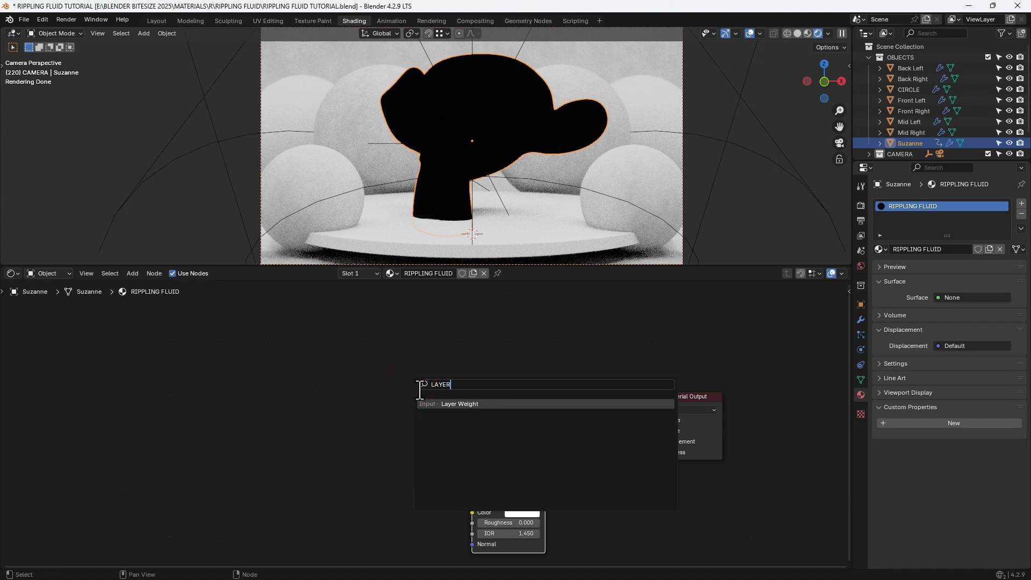
left_click(460, 404)
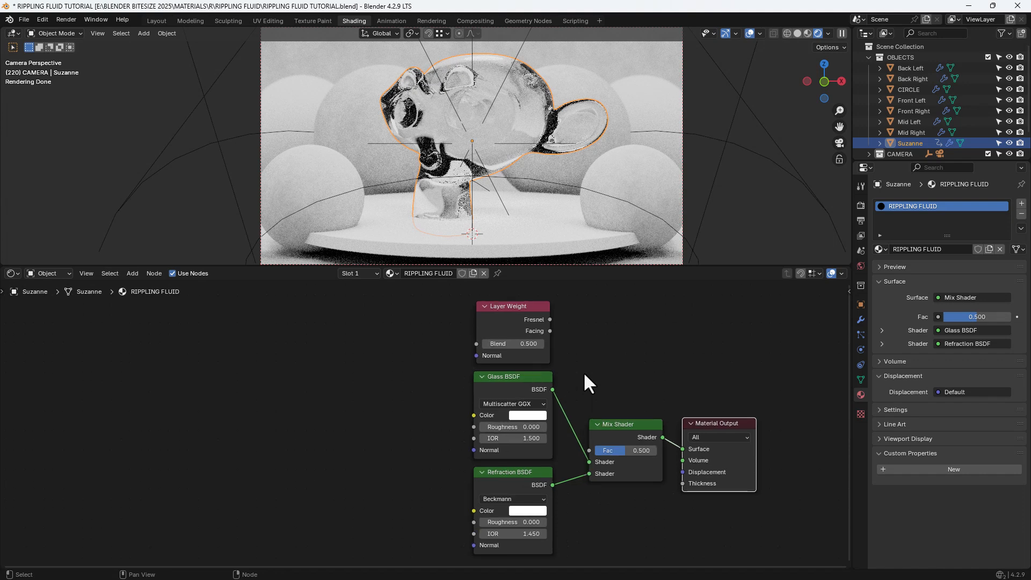
mouse_move(559, 348)
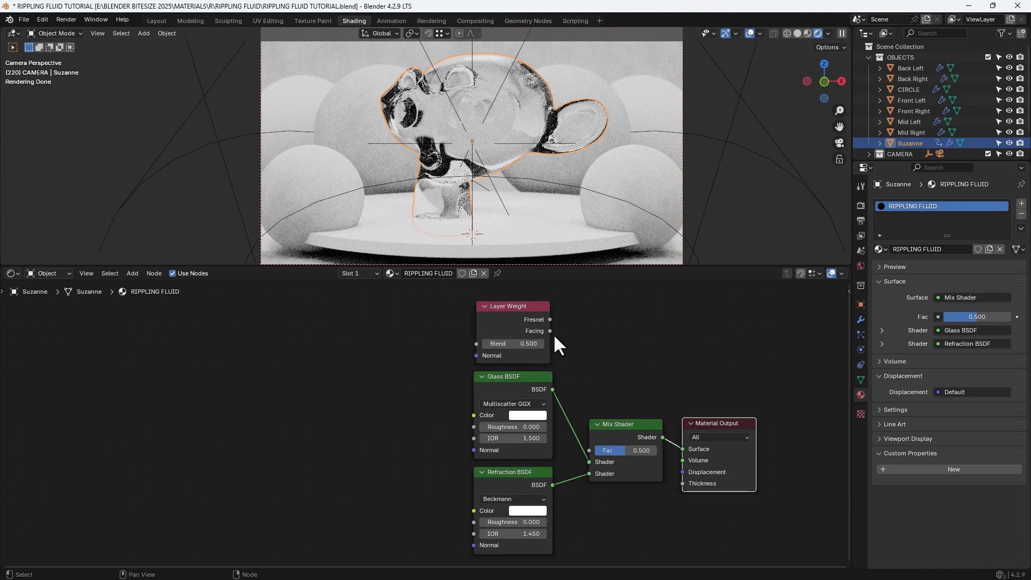
Step: Drive the Mix Shader factor from Layer Weight Facing with Blend 0.175
left_click_drag(551, 331, 607, 450)
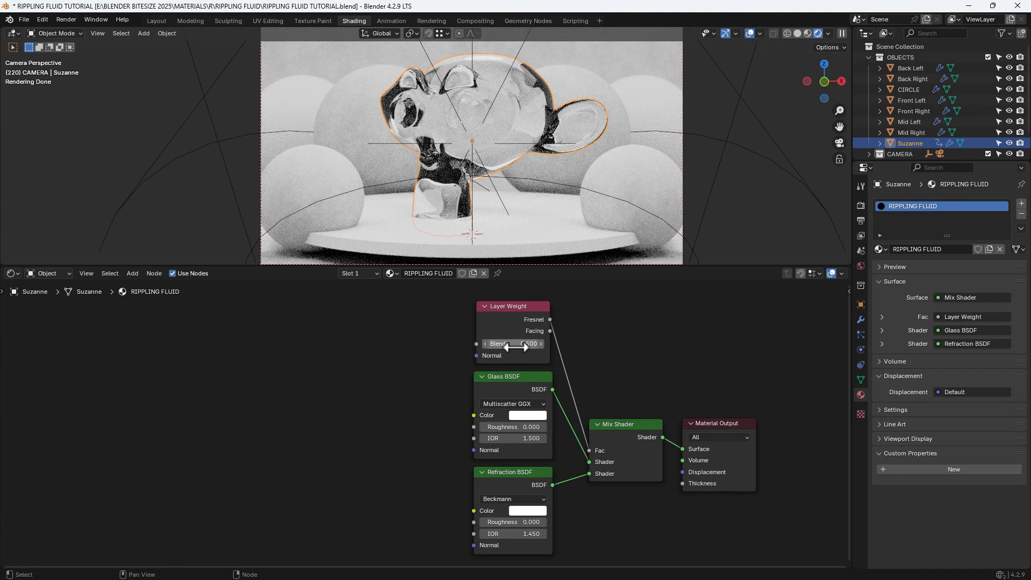
type(".175")
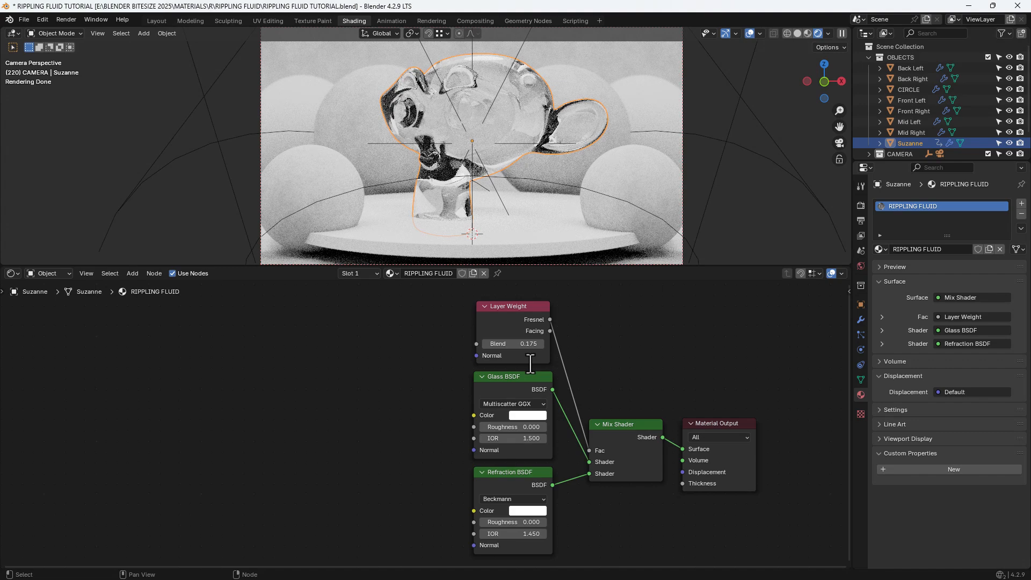
left_click(513, 403)
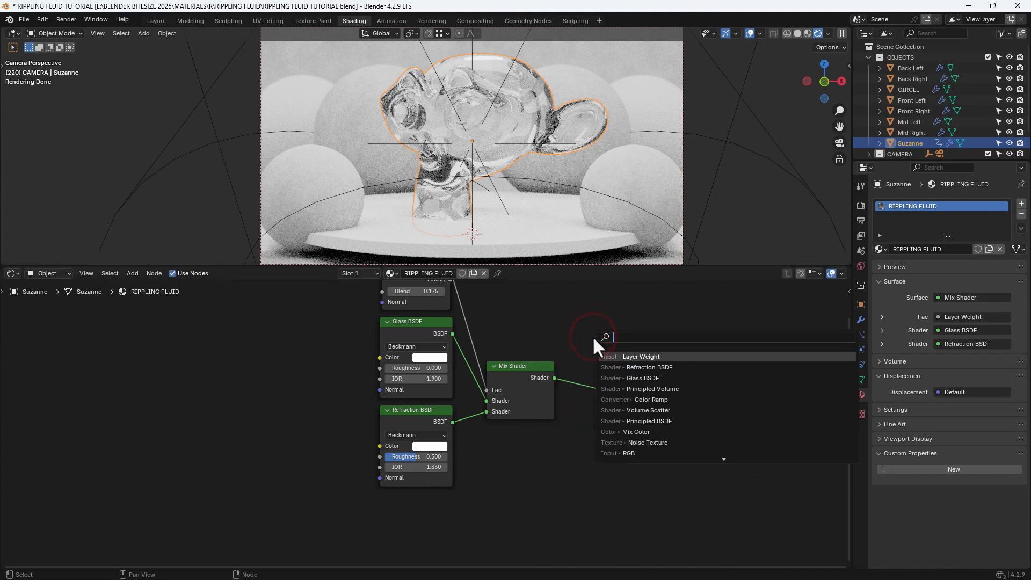
Step: Add a Principled Volume on the material's Volume output with colour hex 78C9E1
type("VOLUM")
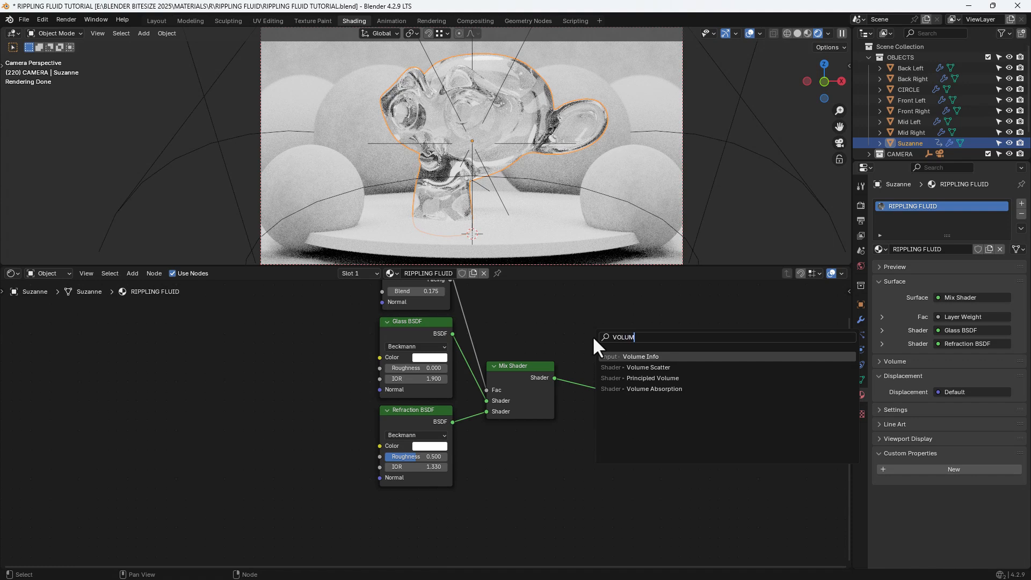
mouse_move(647, 368)
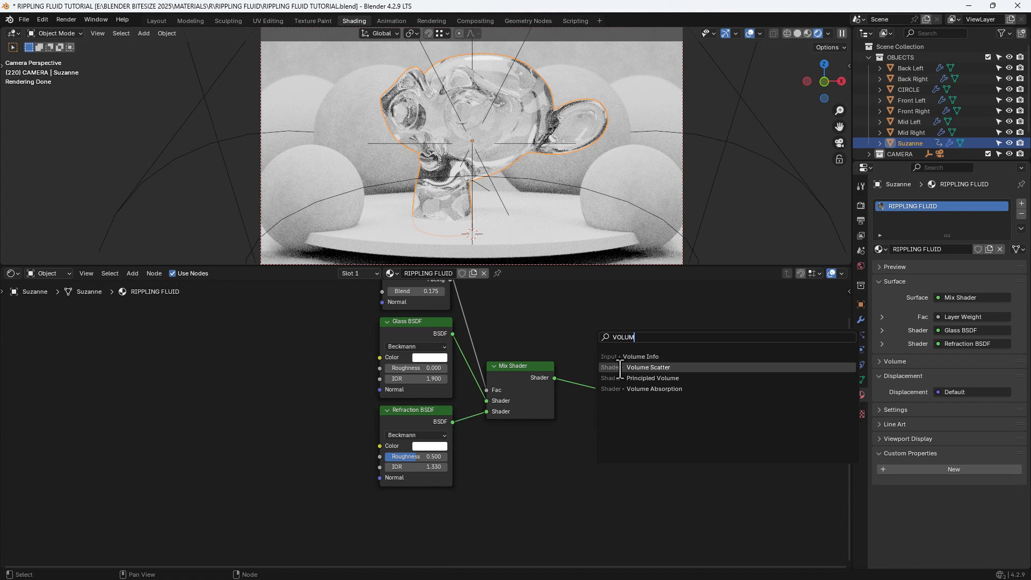
left_click(653, 378)
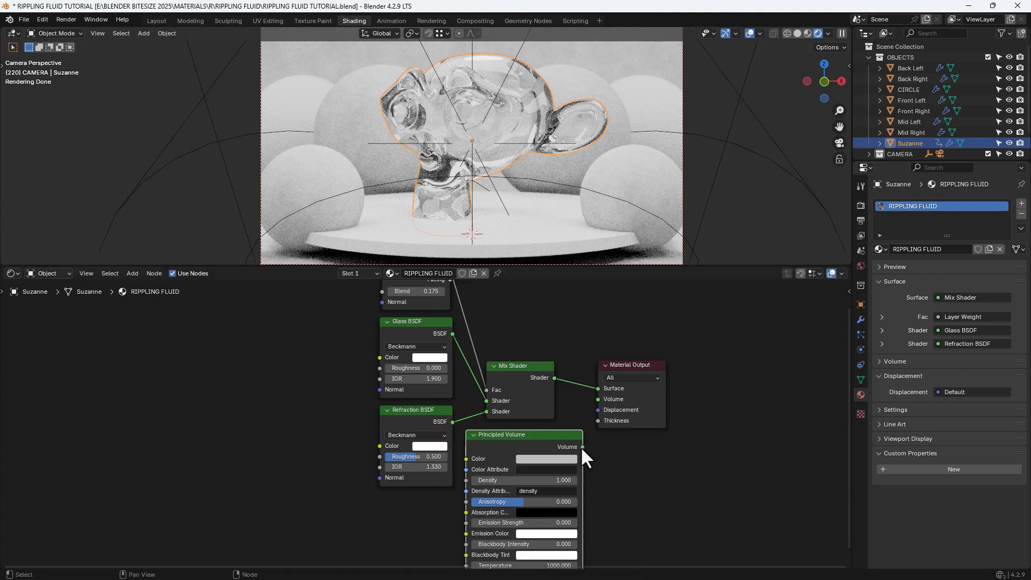
left_click_drag(581, 447, 596, 400)
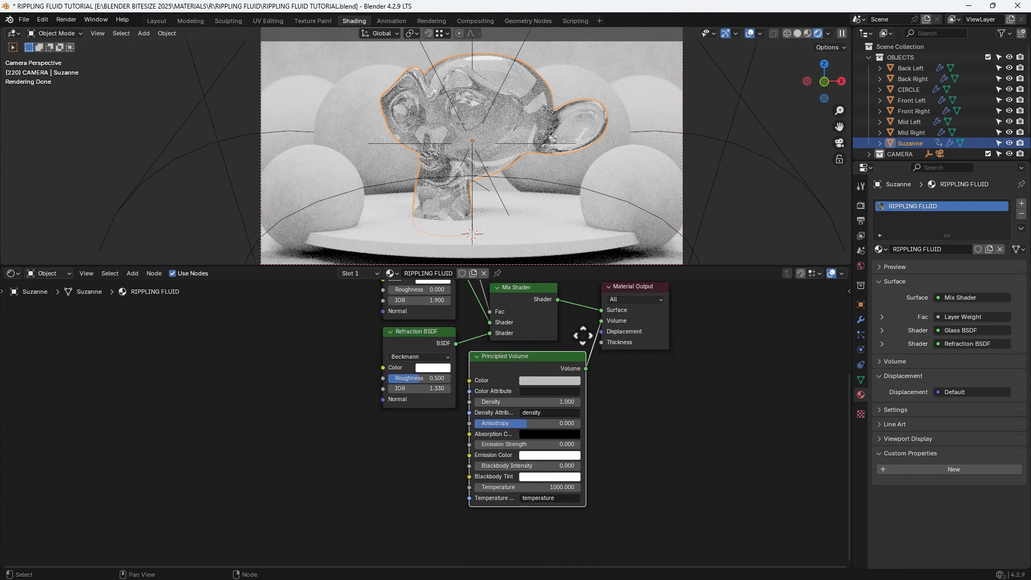
mouse_move(549, 380)
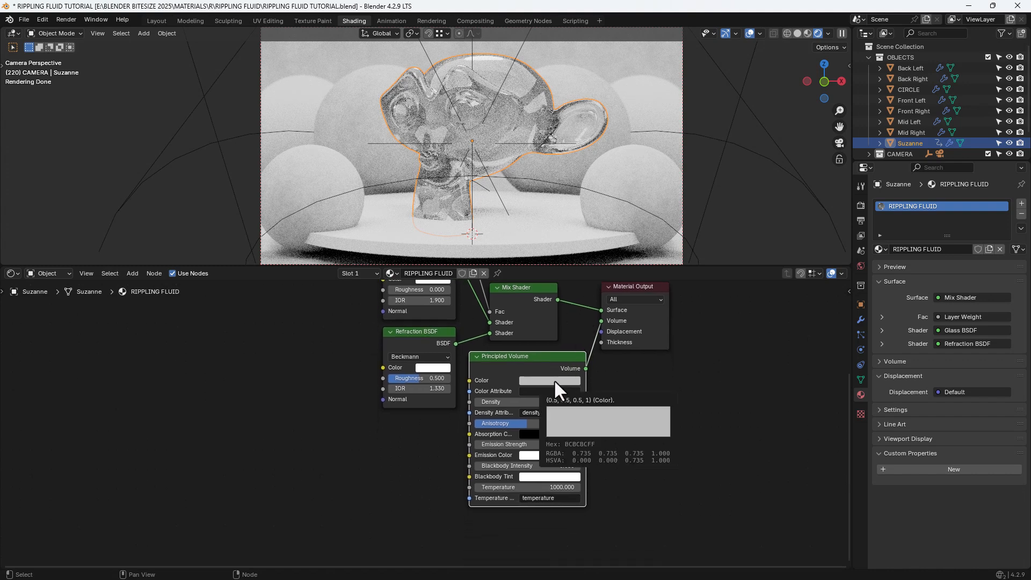
left_click(549, 380)
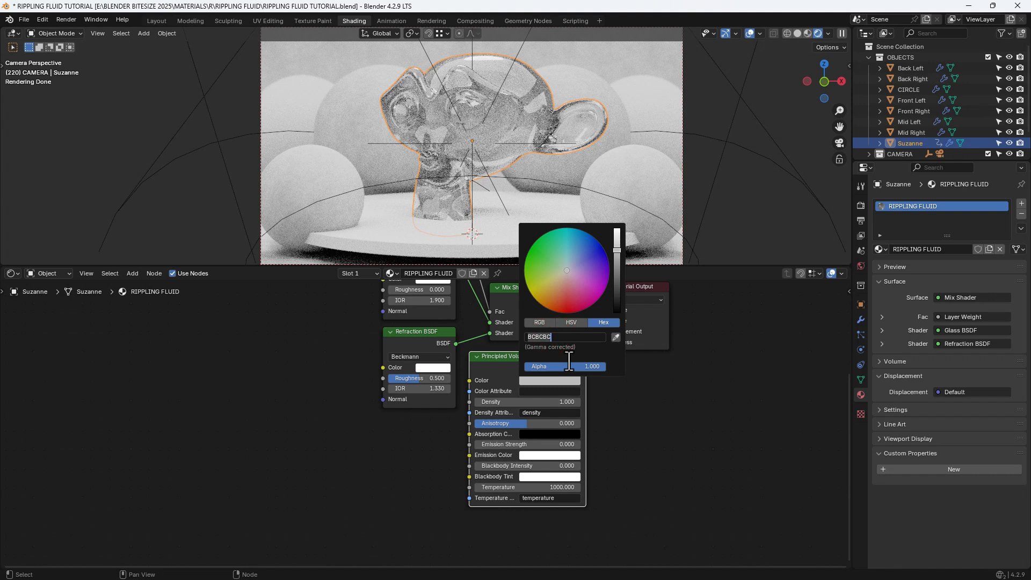
type("78C9")
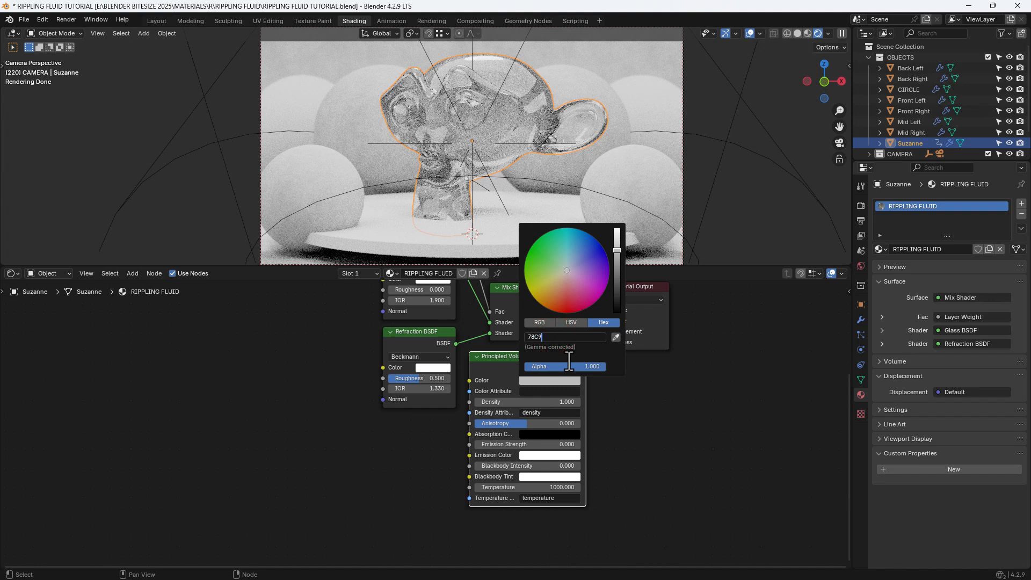
type("E1")
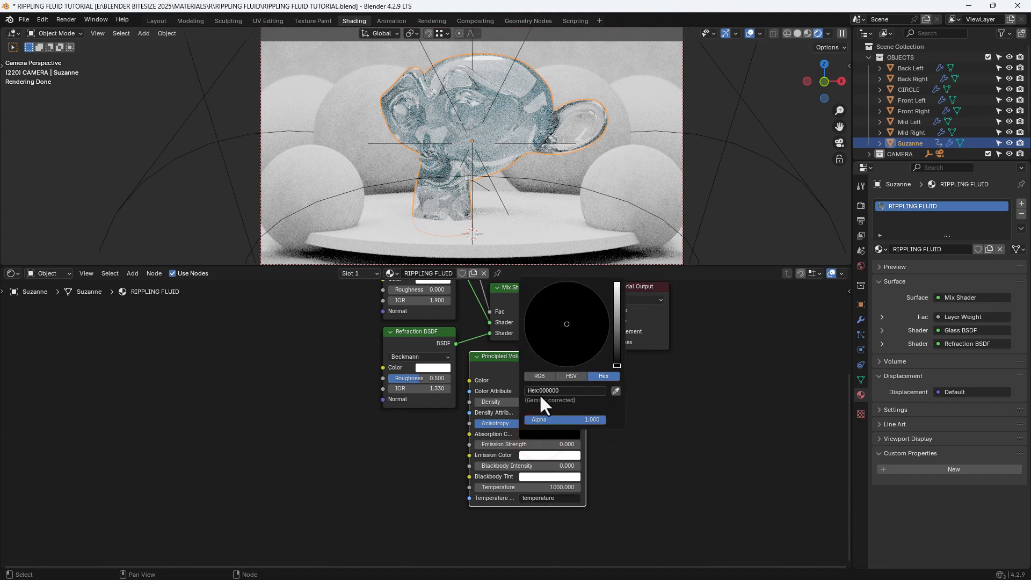
Step: Give the volume a blue absorption colour and lower its density to 0.750
left_click(565, 390)
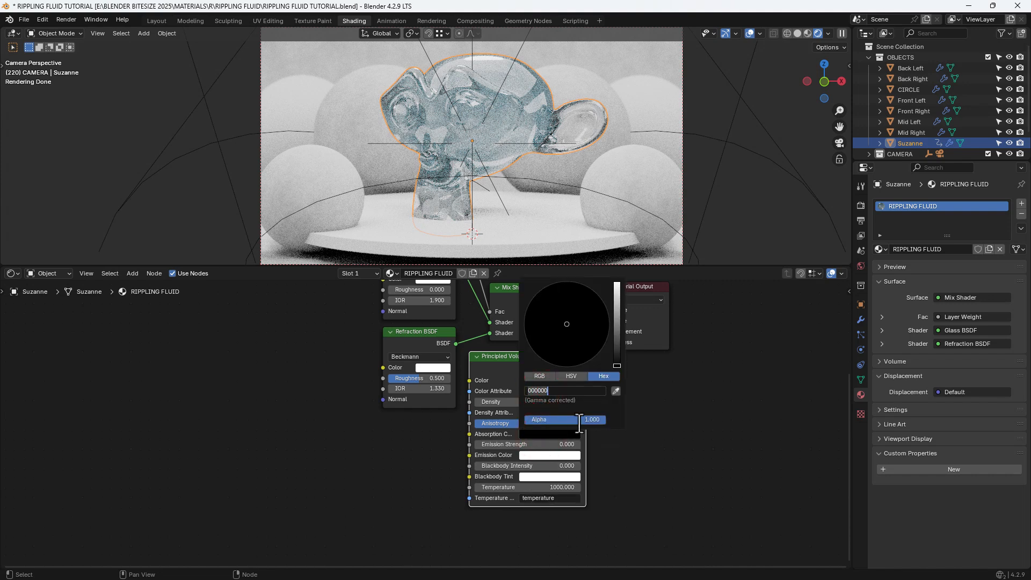
type("008")
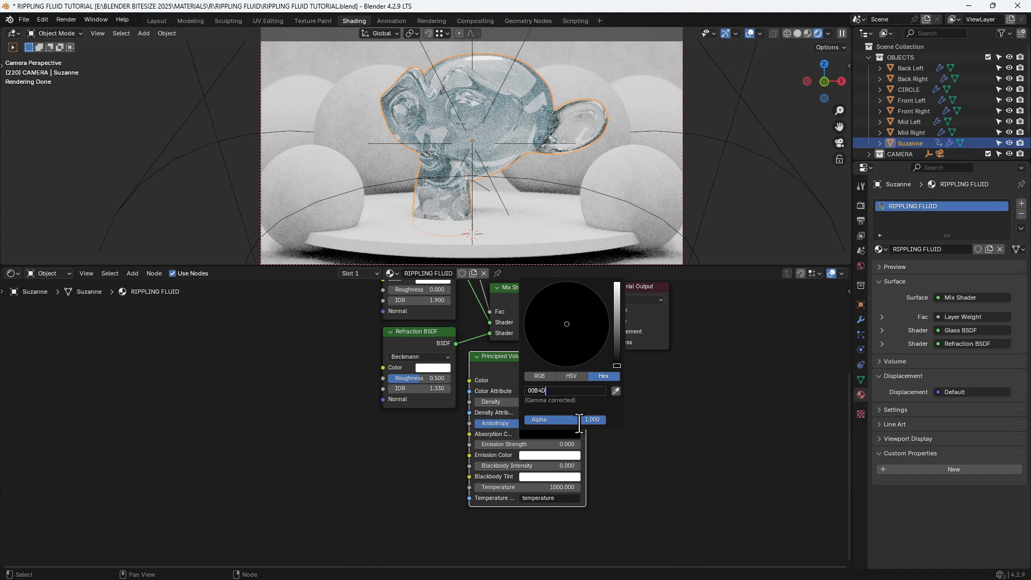
key("Return")
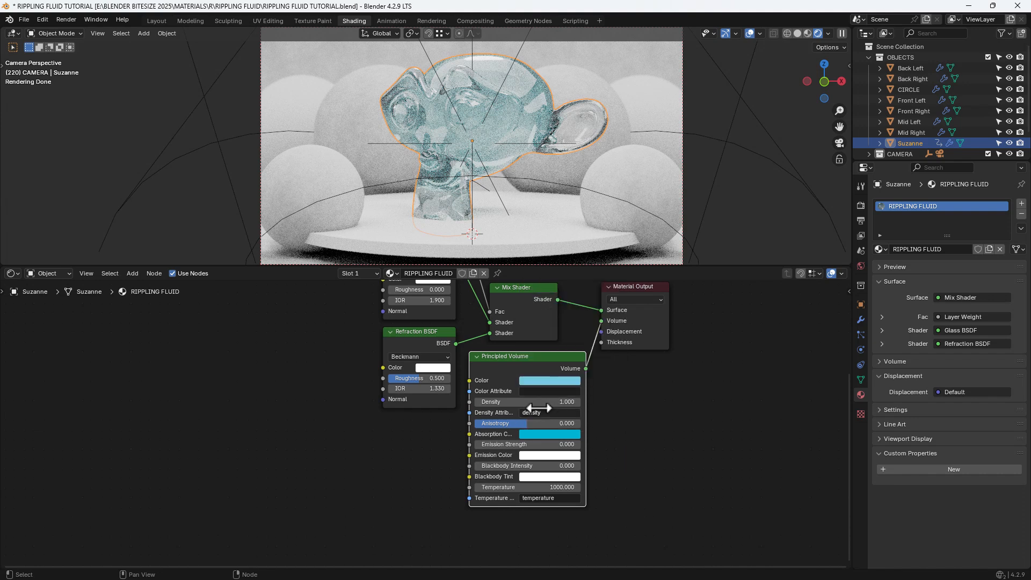
left_click_drag(566, 401, 520, 402)
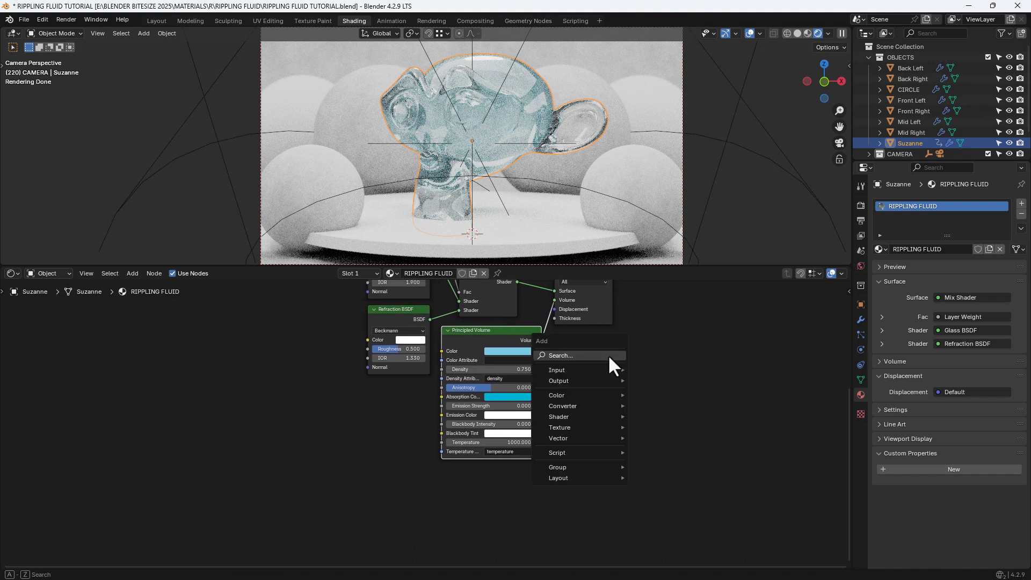
Step: Add a Displacement node feeding the Material Output's Displacement socket
type("DISPLA")
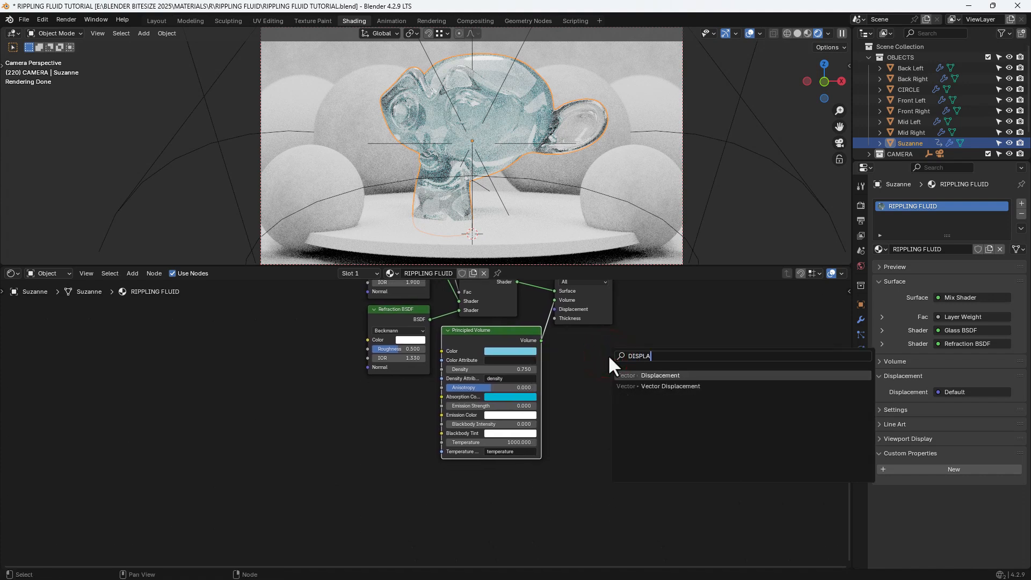
left_click(659, 375)
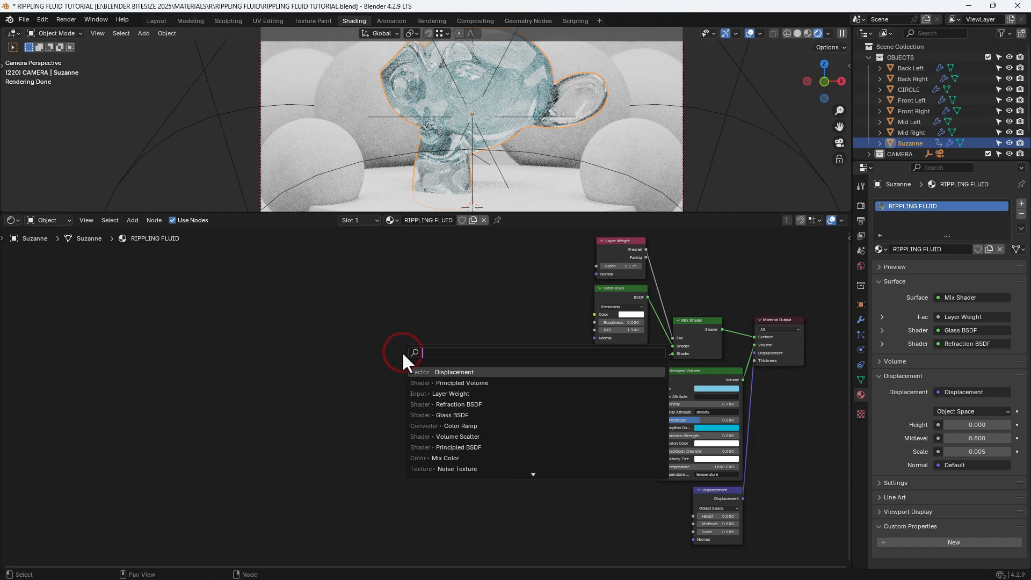
Step: Add a Noise Texture fed by a Texture Coordinate node's Object output
left_click(457, 468)
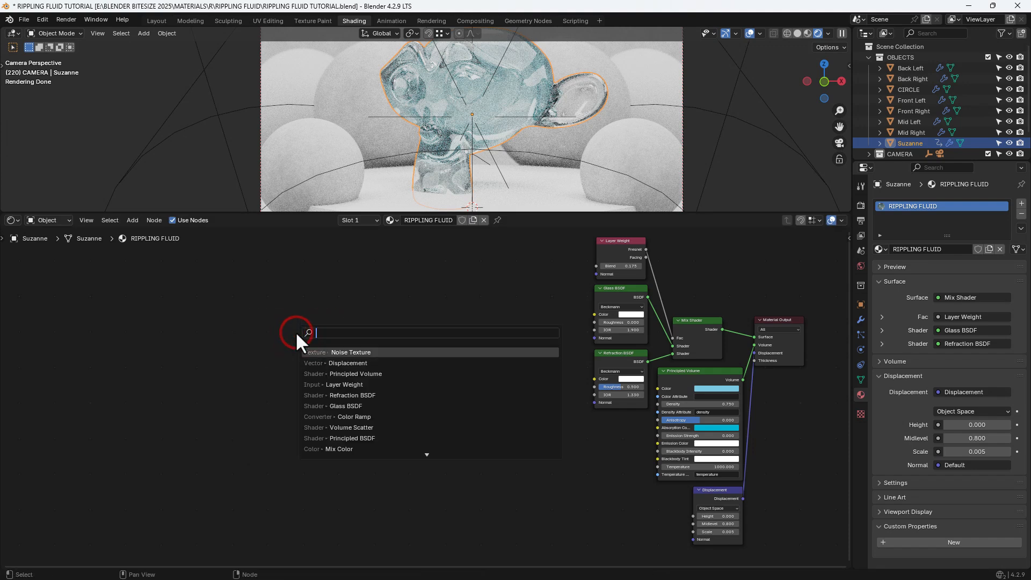
type("TEXTURE")
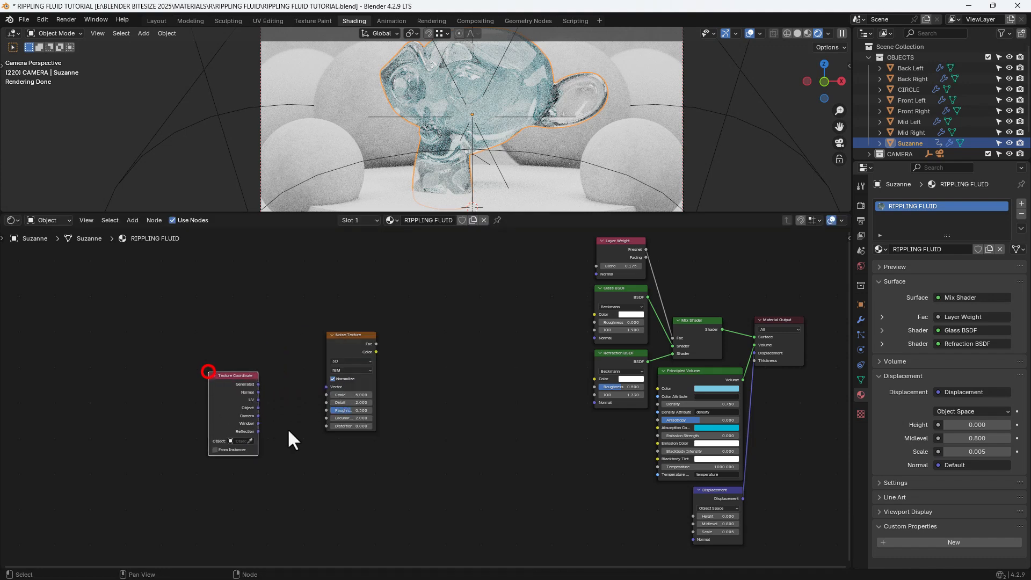
left_click_drag(255, 384, 325, 387)
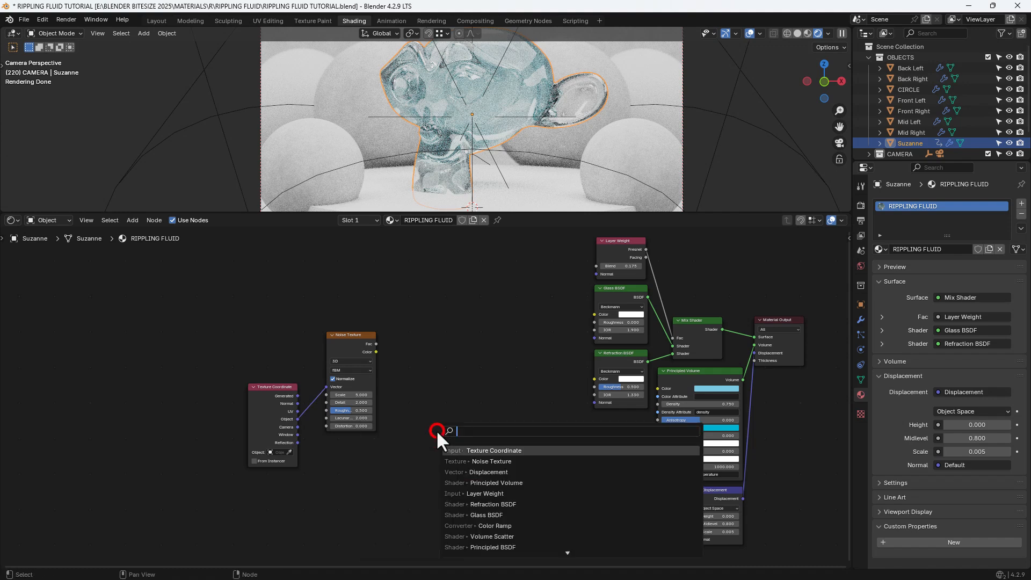
Step: Combine the noise colour in a Mix node, set the noise to 4D with Scale 0.5 and Detail 5, and add a Mapping node
type("Mix")
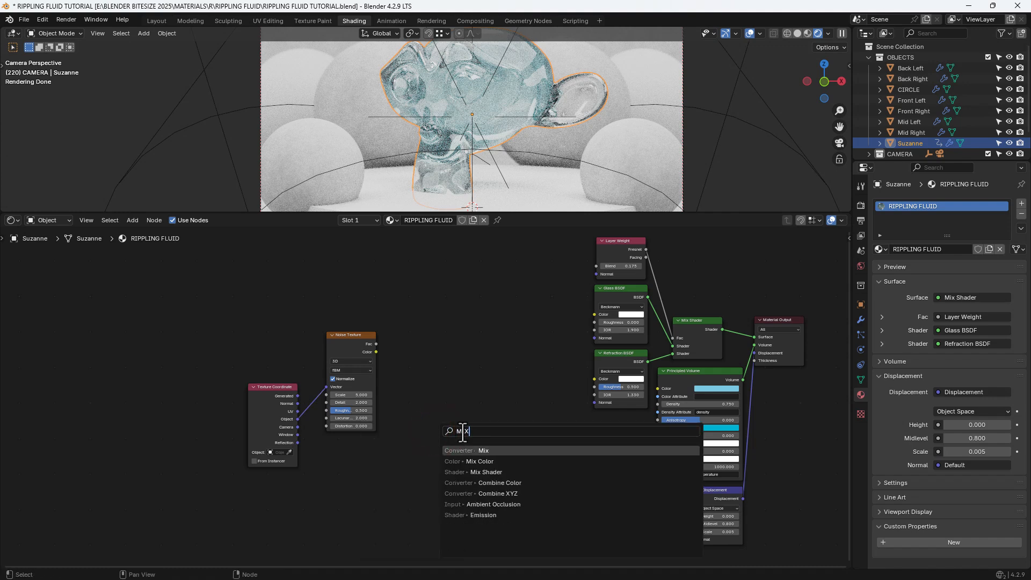
left_click(479, 460)
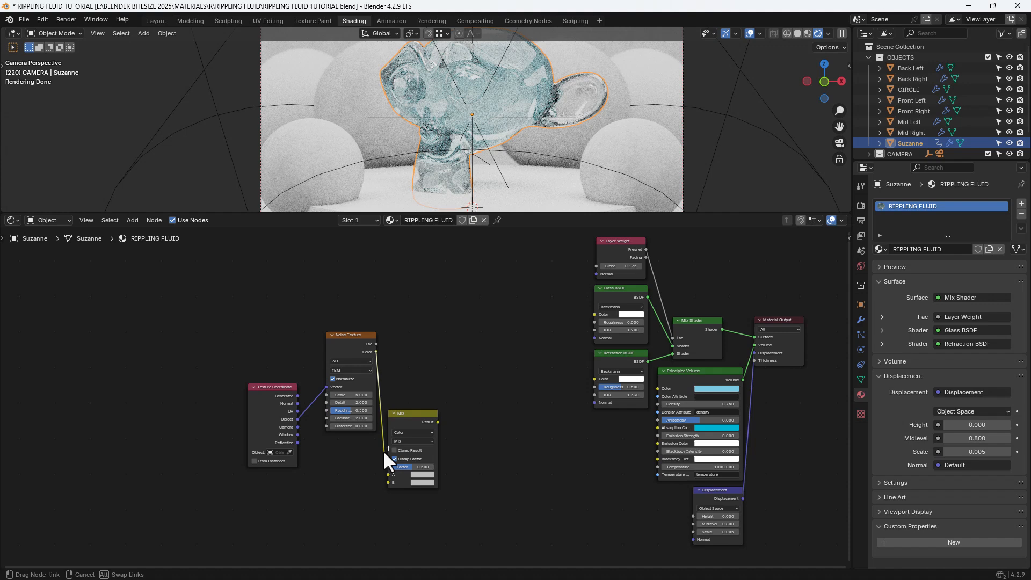
left_click(394, 458)
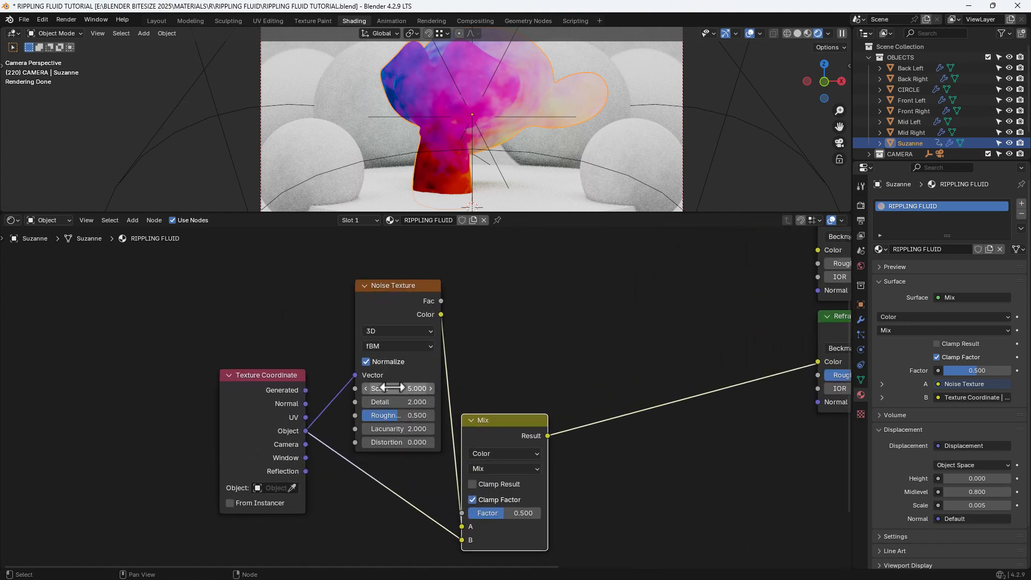
mouse_move(397, 389)
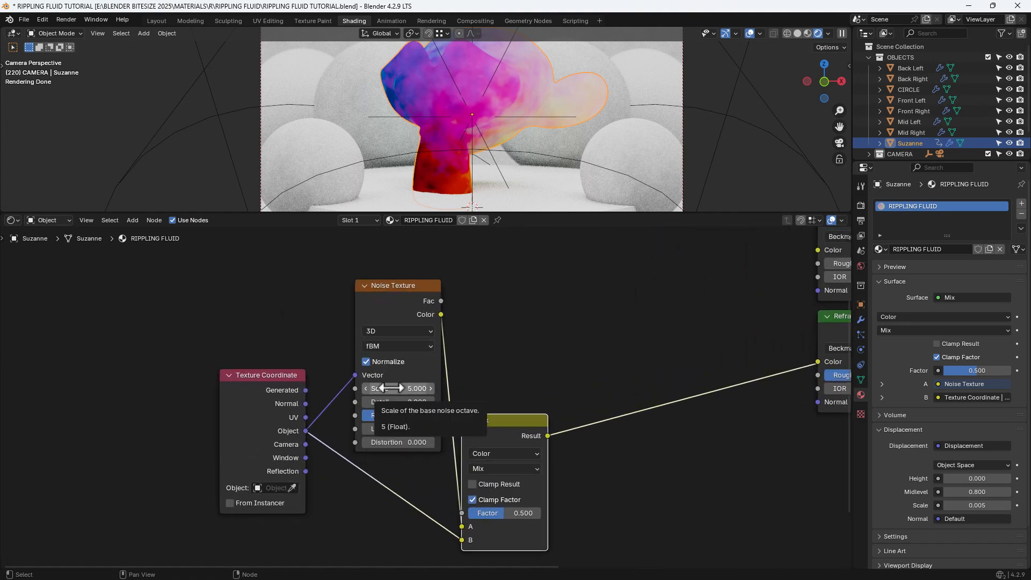
left_click(397, 331)
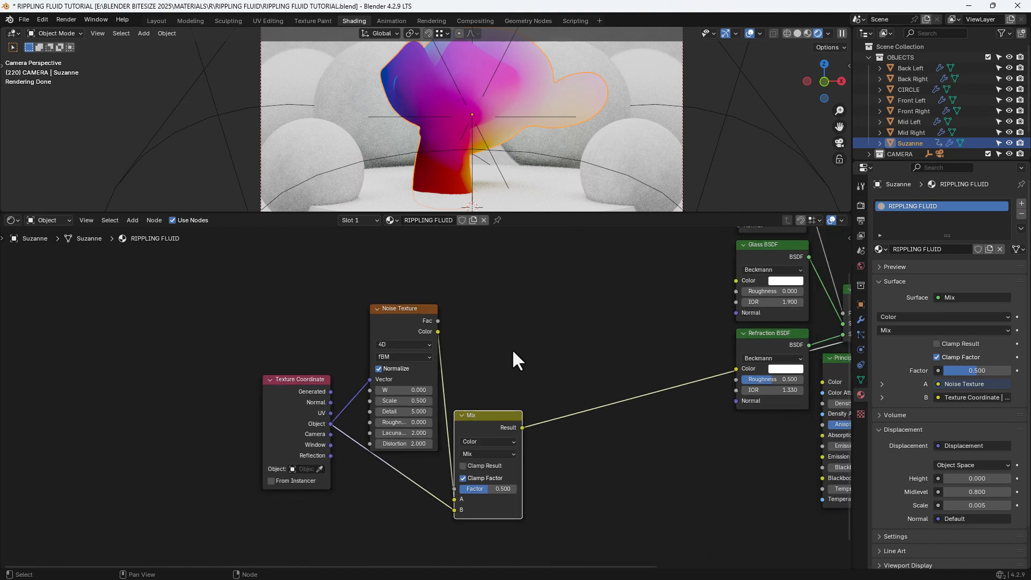
type("M")
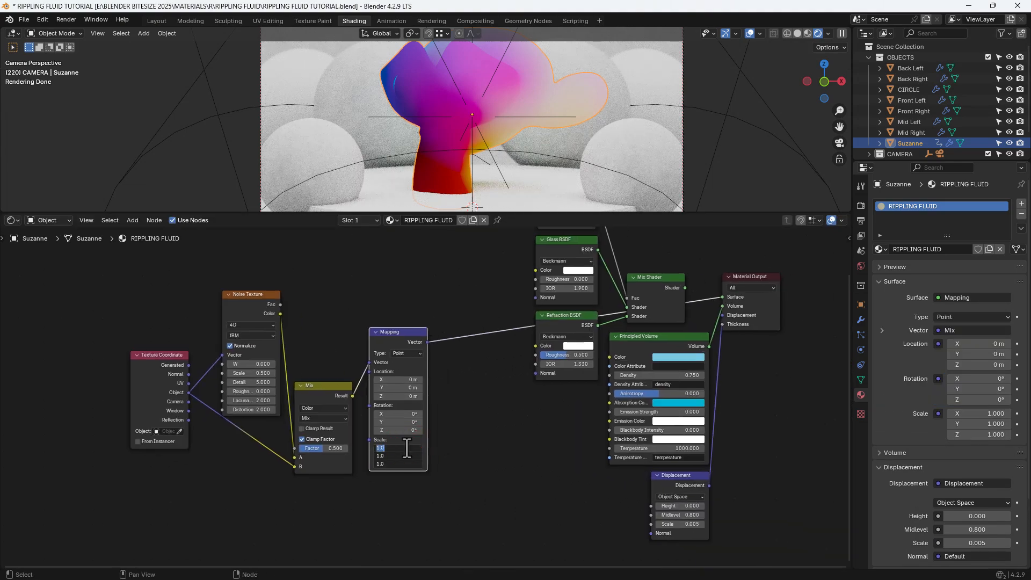
Step: Set the Mapping node scale to 0.500 and bring up the add-node search
type("0.500")
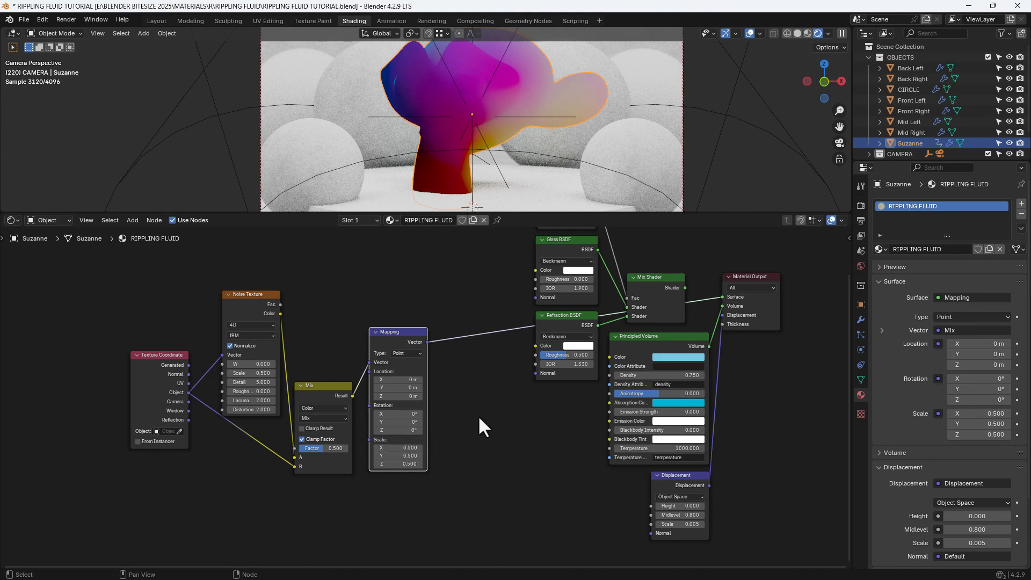
left_click(480, 417)
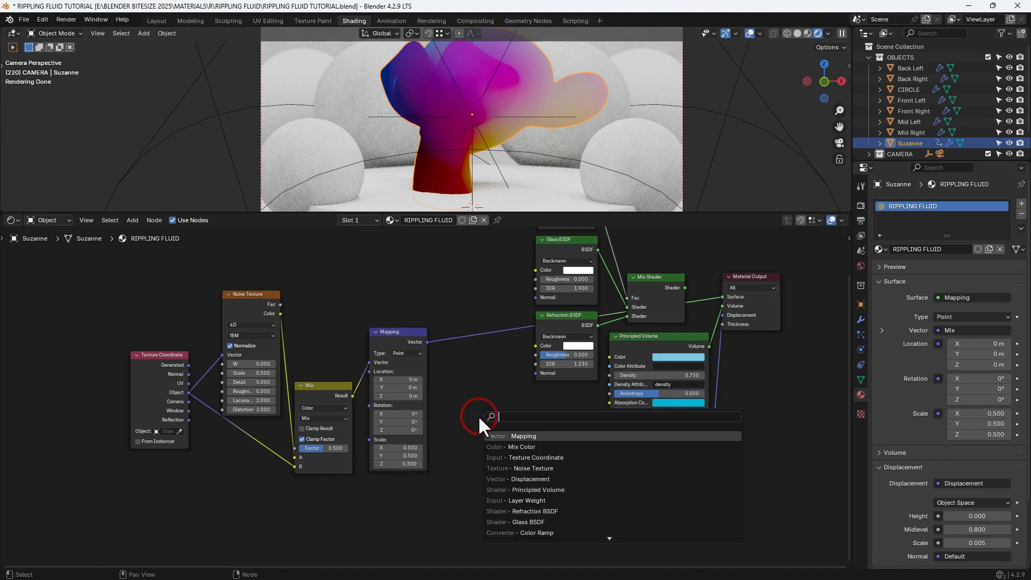
Step: Add a diagonal Wave Texture (scale 10, distortion 10, detail 15) driving the Displacement height, then preview the glass mix
type("WAVE")
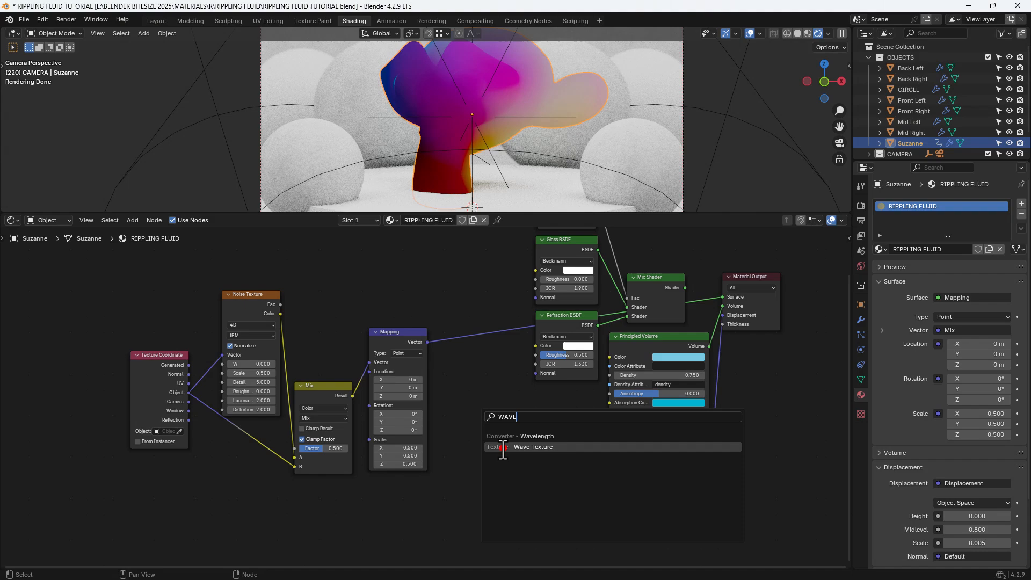
left_click(532, 447)
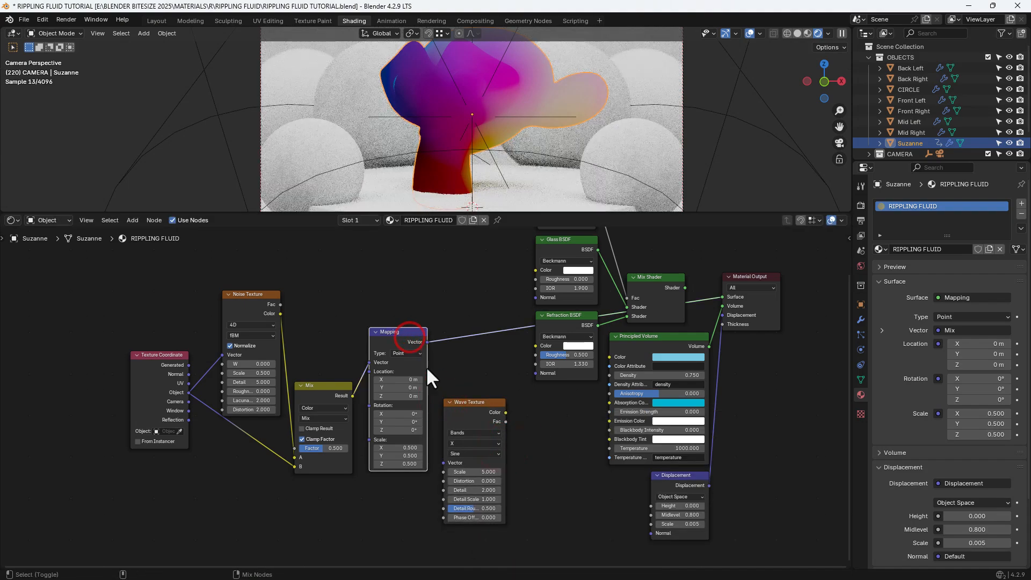
left_click_drag(424, 341, 447, 474)
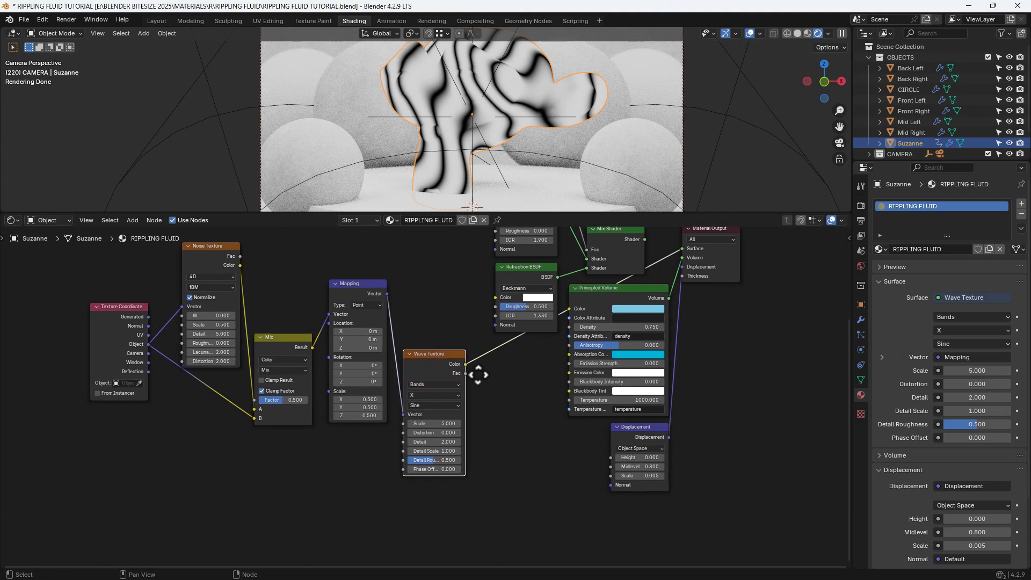
left_click(433, 395)
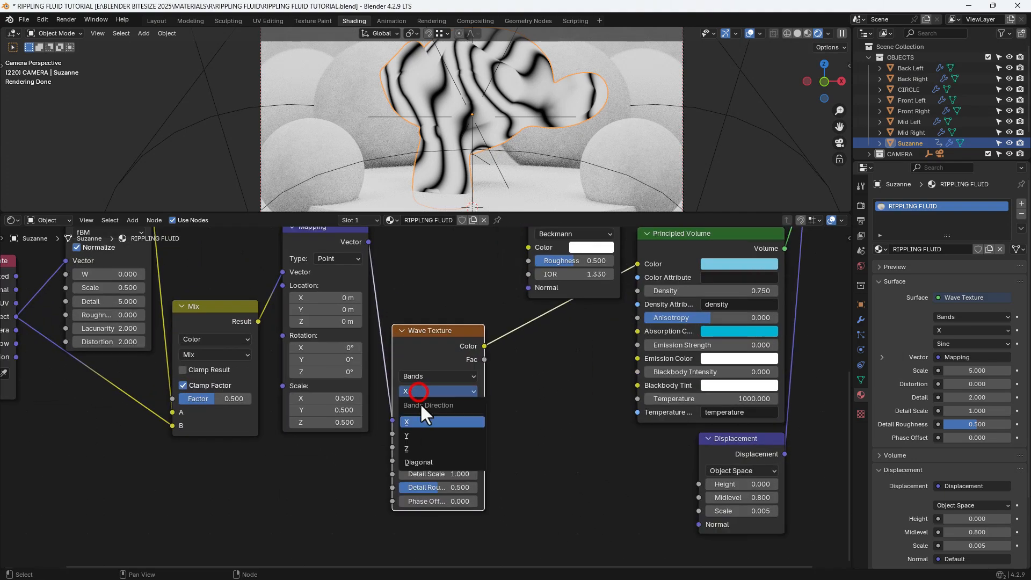
left_click(419, 462)
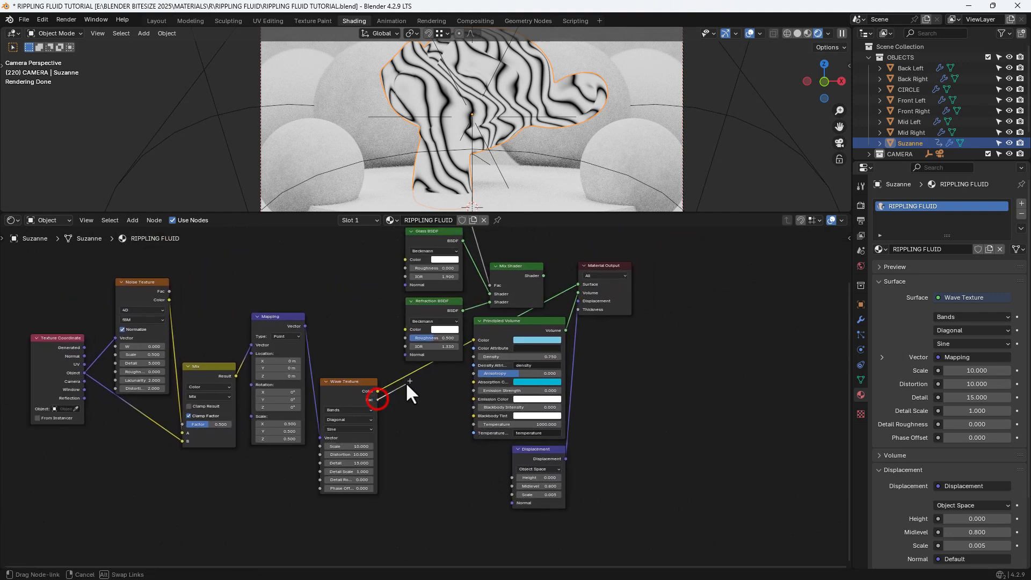
left_click_drag(378, 400, 511, 476)
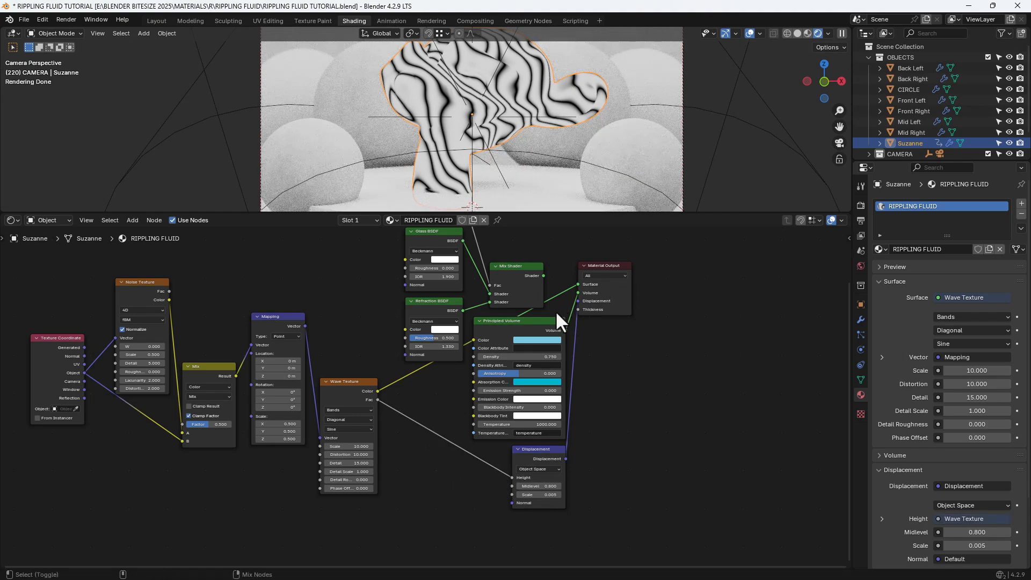
left_click(583, 265)
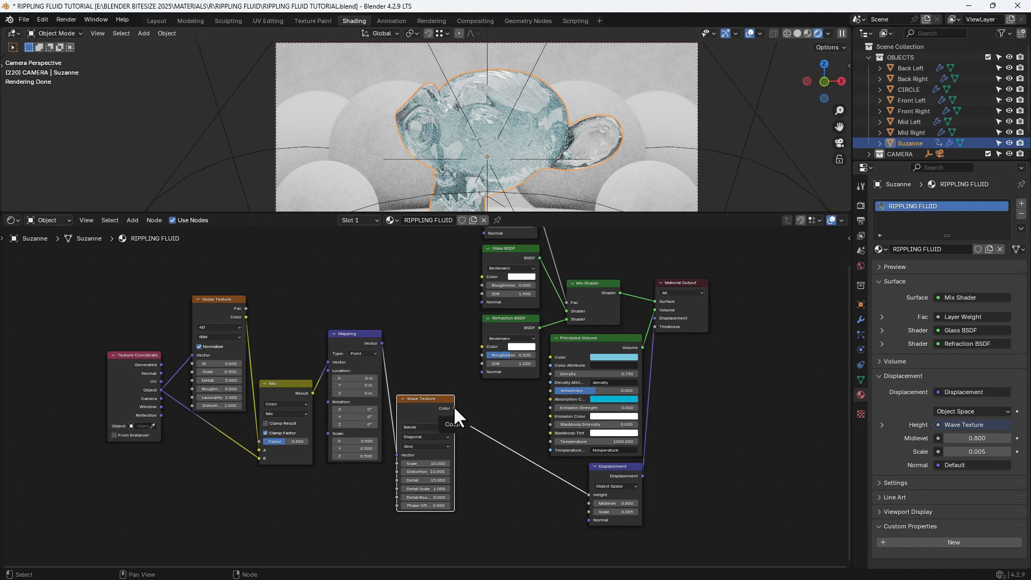
Step: Add a Color Ramp node taking the Wave Texture's colour
left_click_drag(454, 408, 479, 287)
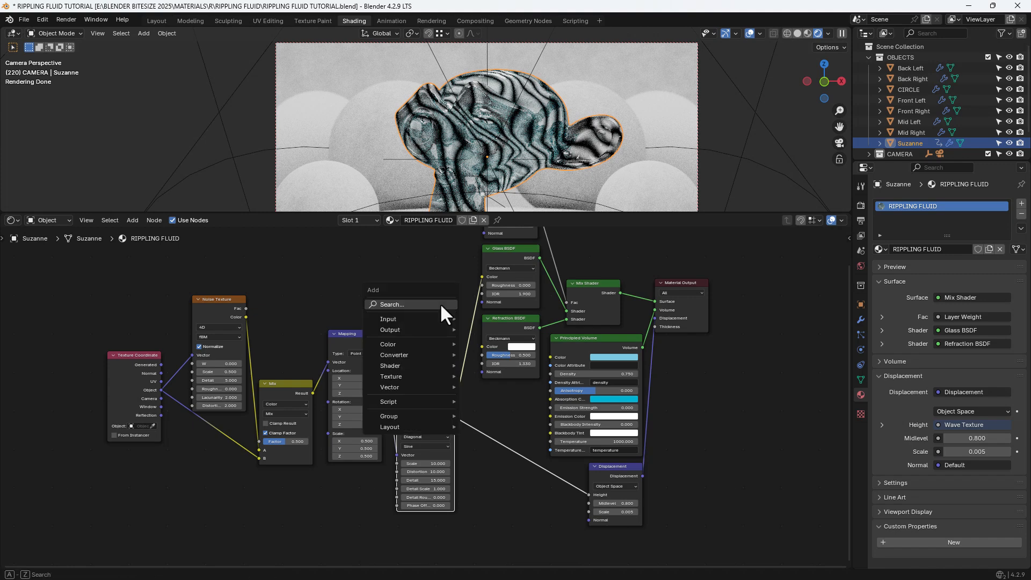
type("COLOR")
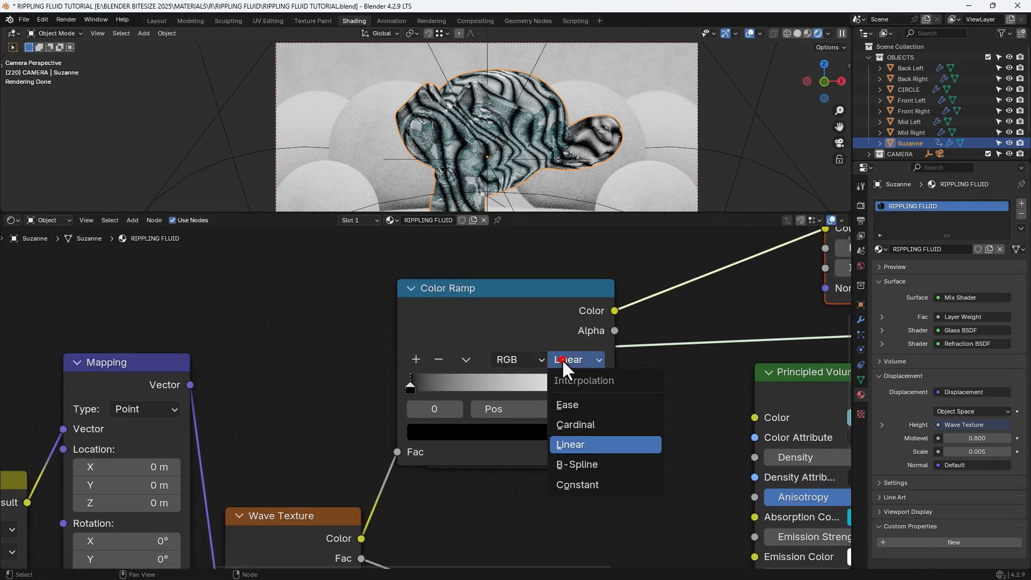
Step: Switch the Color Ramp to B-Spline interpolation and set its stops to cyan hex values starting 00C0
left_click(576, 464)
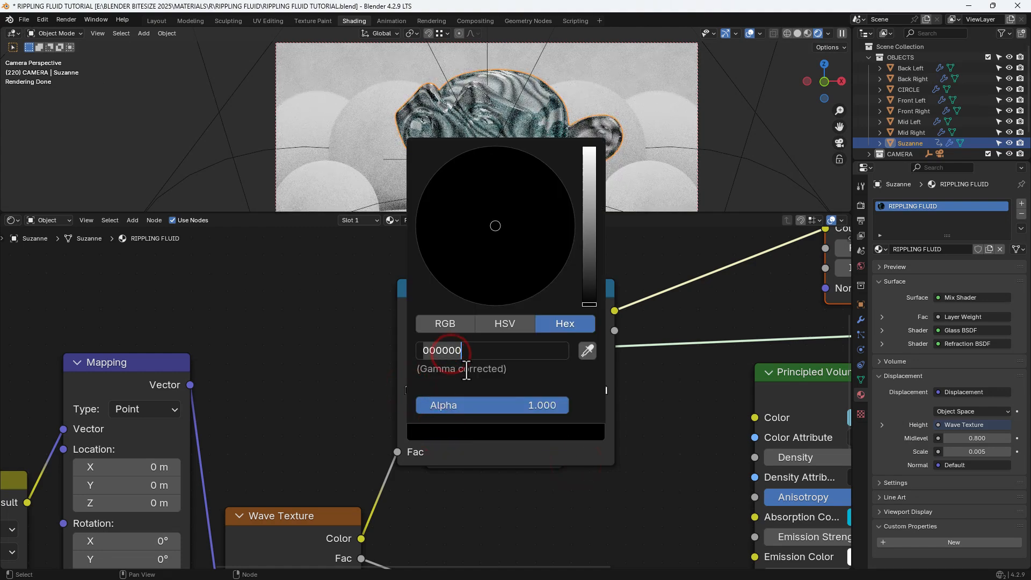
type("00C0")
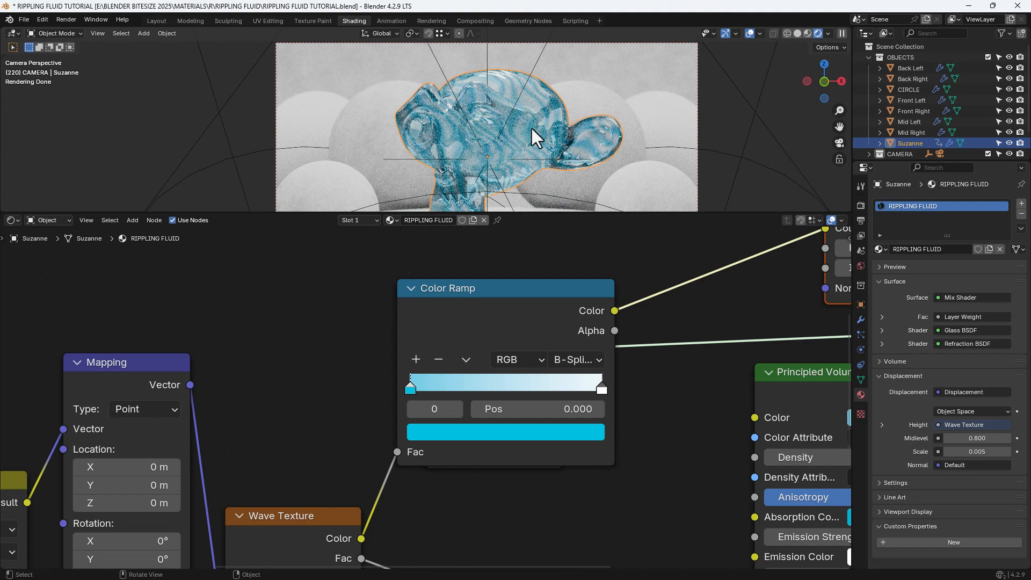
left_click(599, 387)
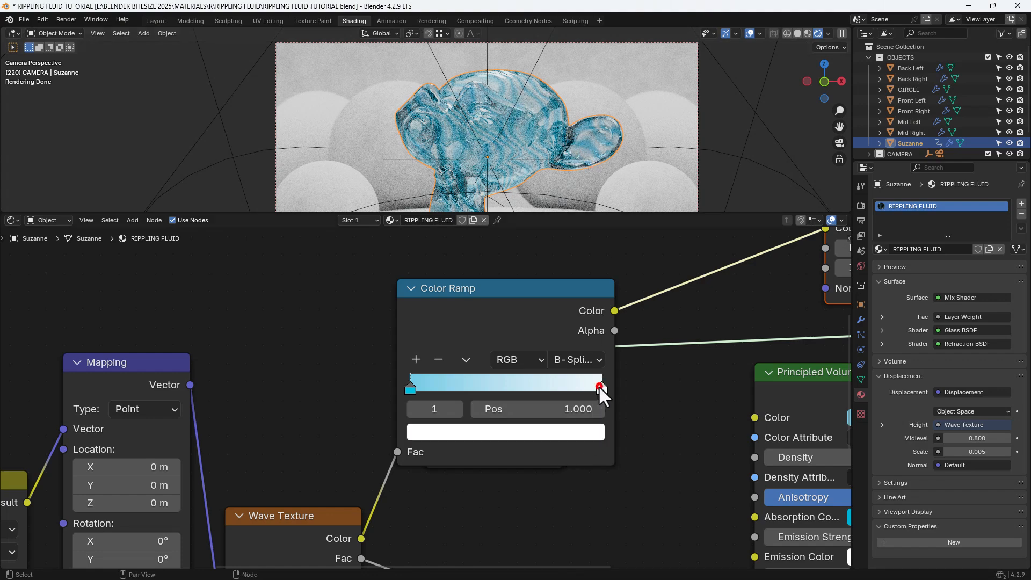
left_click(504, 432)
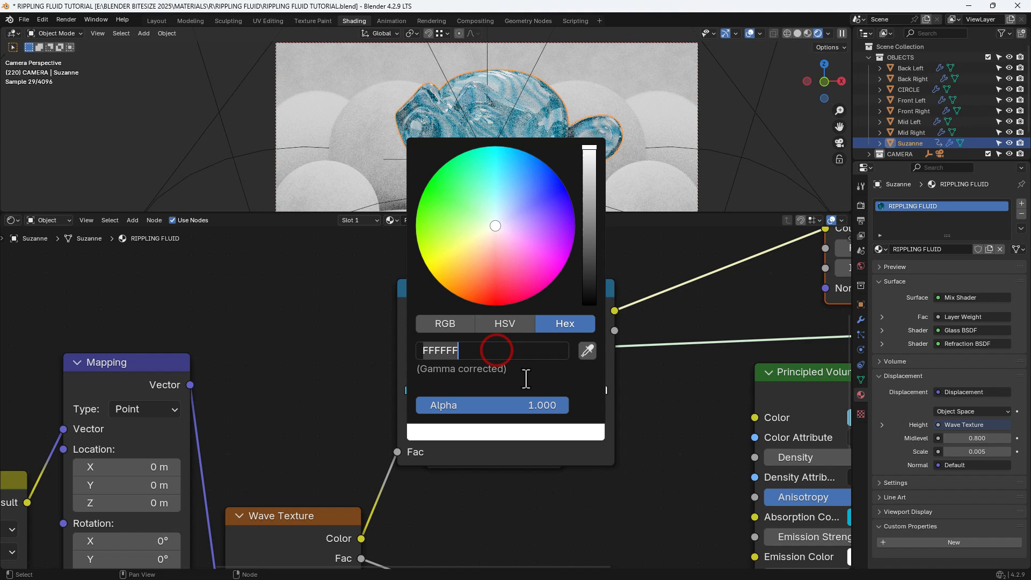
type("00")
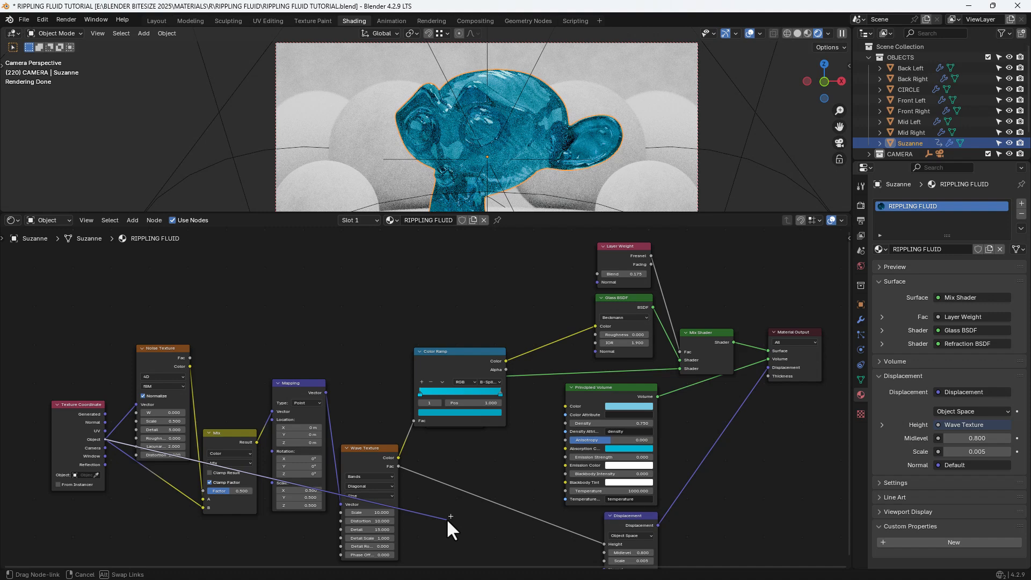
mouse_move(458, 529)
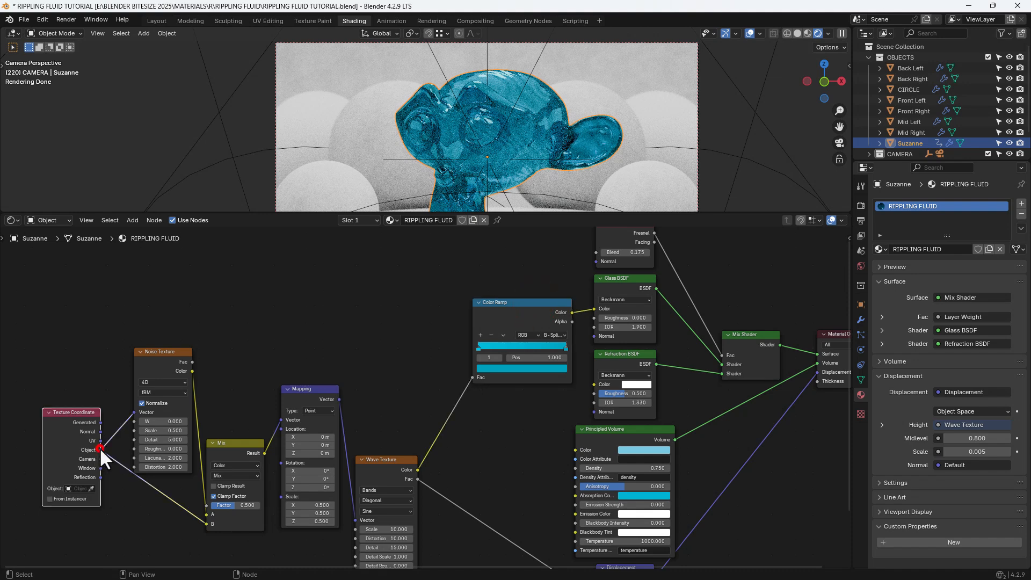
Step: Link a Texture Coordinate output into the lower RIPPLING FLUID nodes, then move to the Animation workspace
left_click_drag(100, 449, 588, 419)
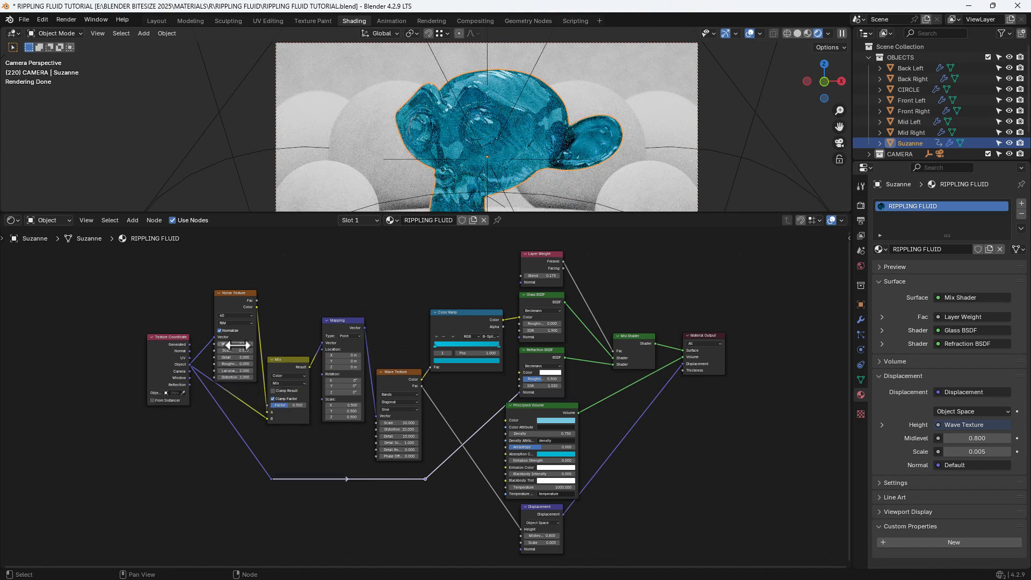
left_click(391, 20)
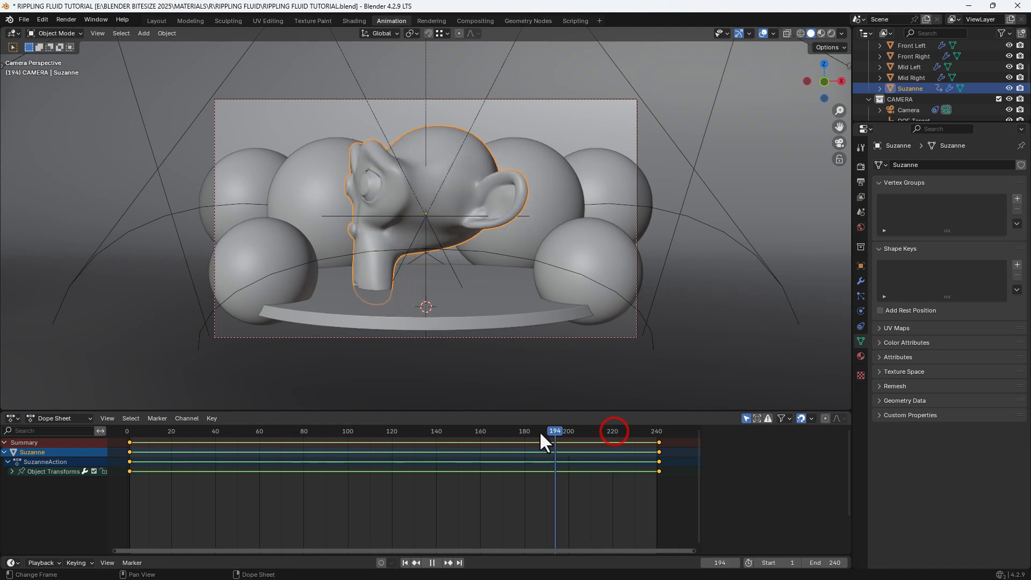
Step: Rewind to frame 1 and return to the Shading workspace
left_click(133, 430)
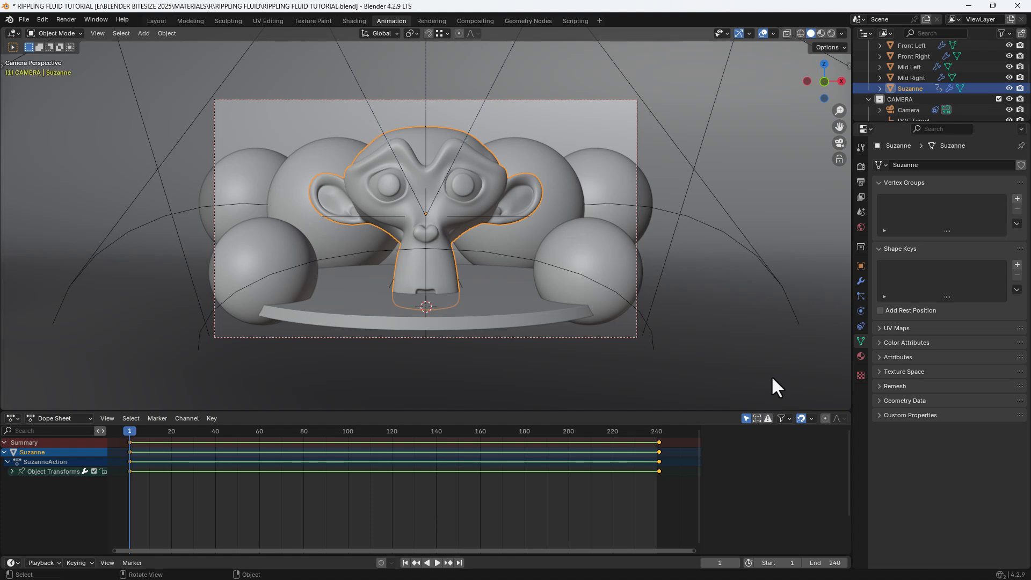
mouse_move(350, 32)
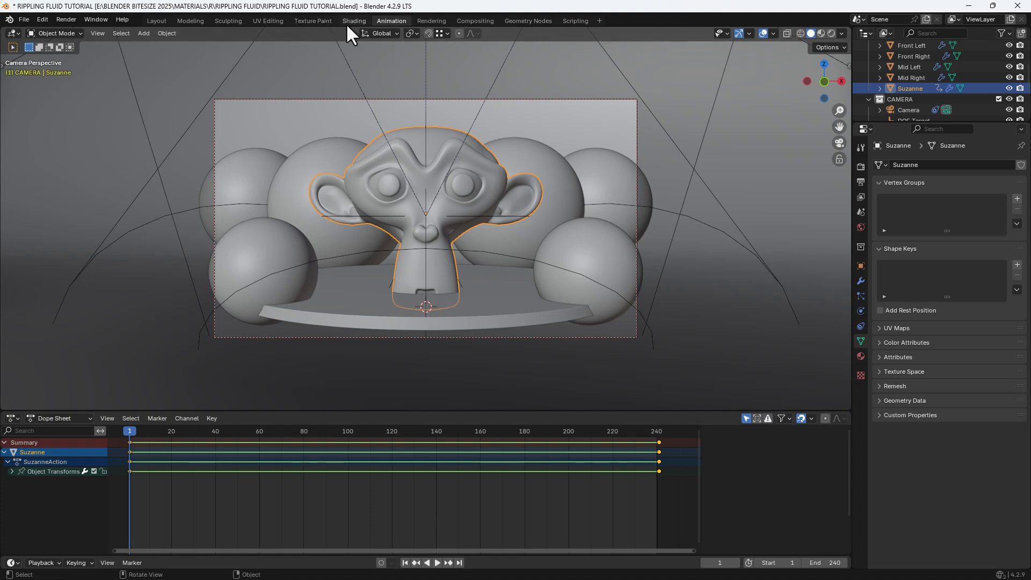
left_click(354, 21)
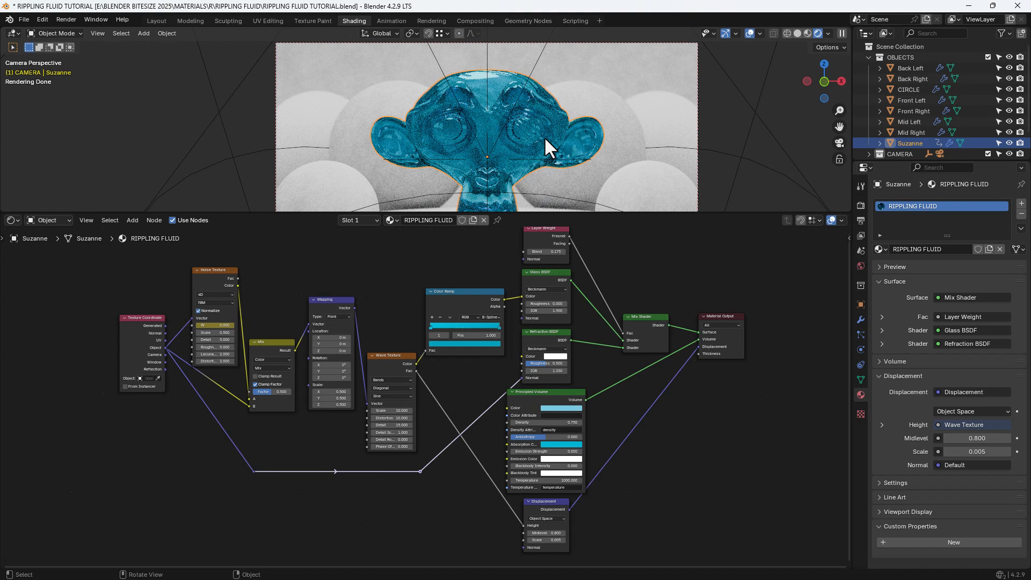
Step: Select the CIRCLE disc beneath Suzanne and assign RIPPLING FLUID to its first material slot
left_click(912, 78)
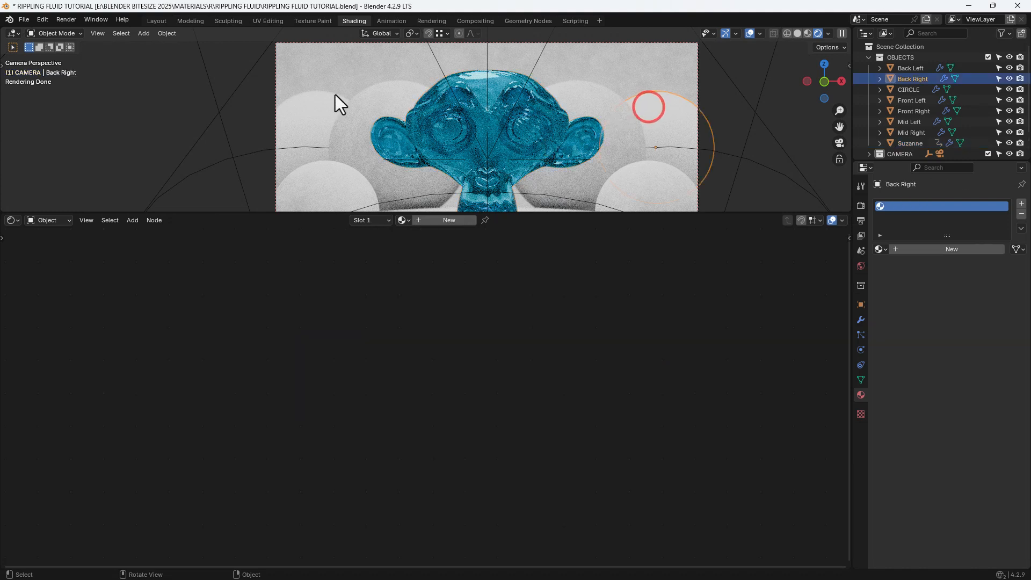
left_click(908, 143)
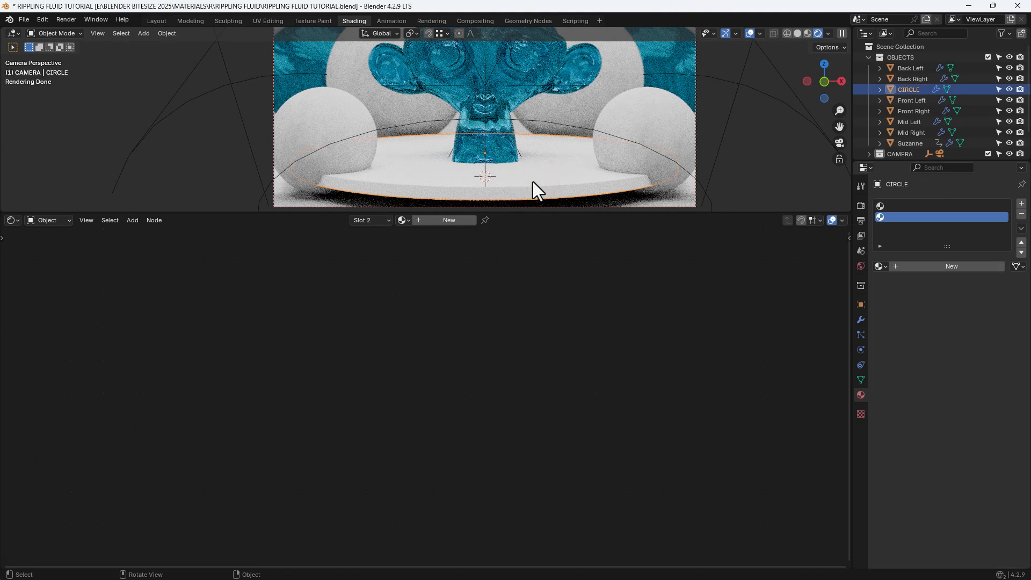
mouse_move(526, 97)
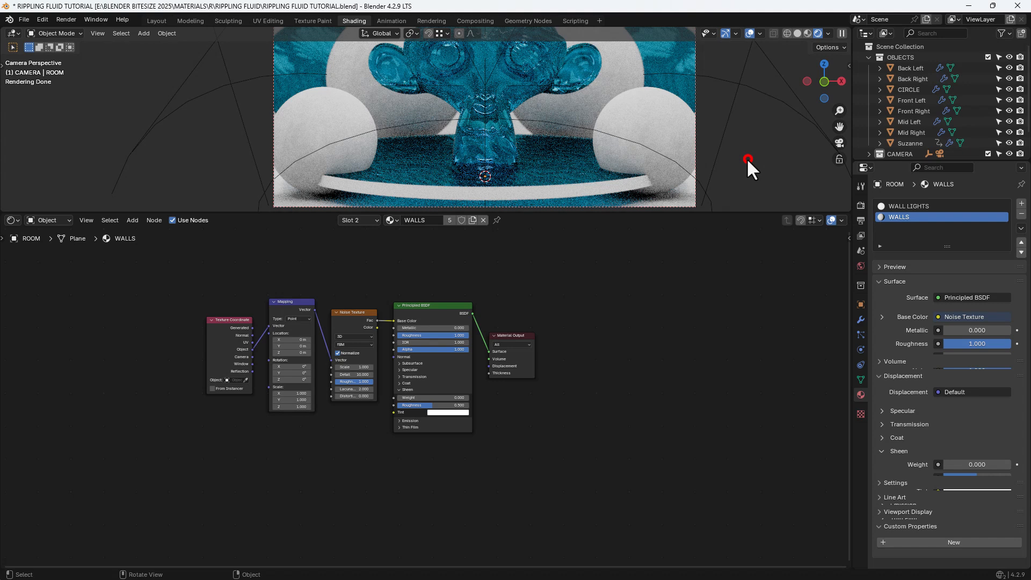
left_click(908, 89)
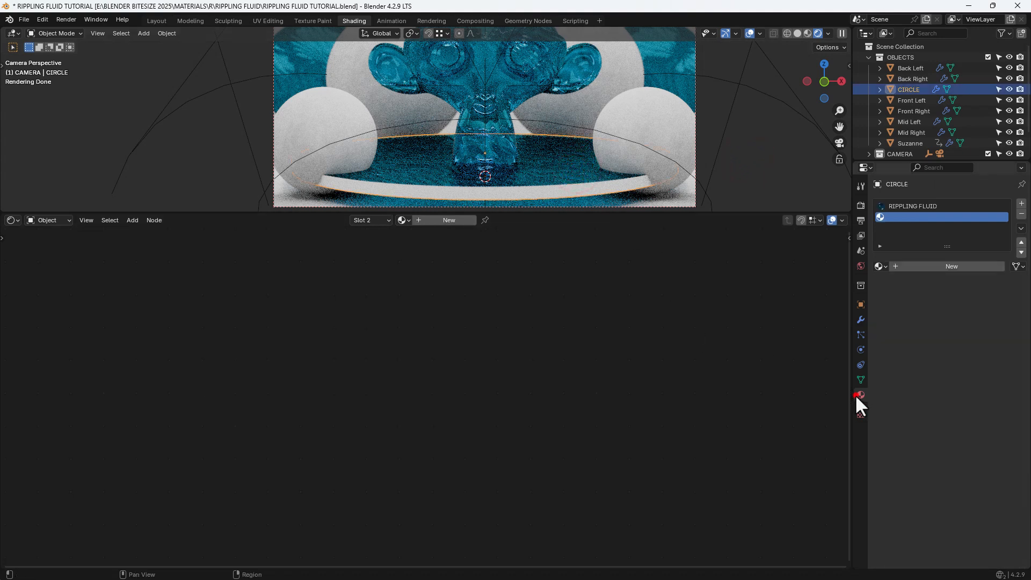
Step: Put STILL WATER in the disc's second material slot, keeping RIPPLING FLUID active in the first
left_click(879, 266)
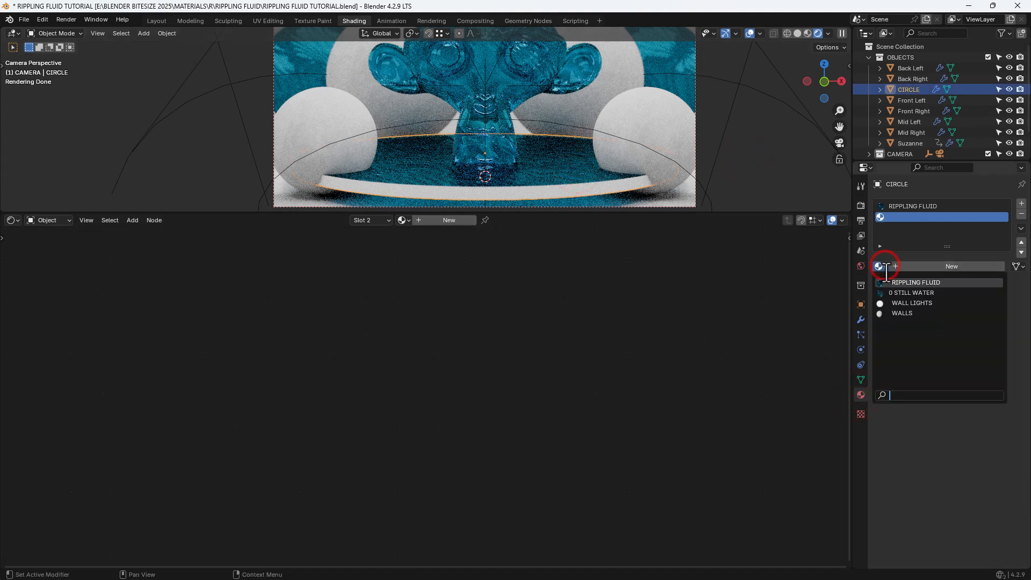
left_click(910, 292)
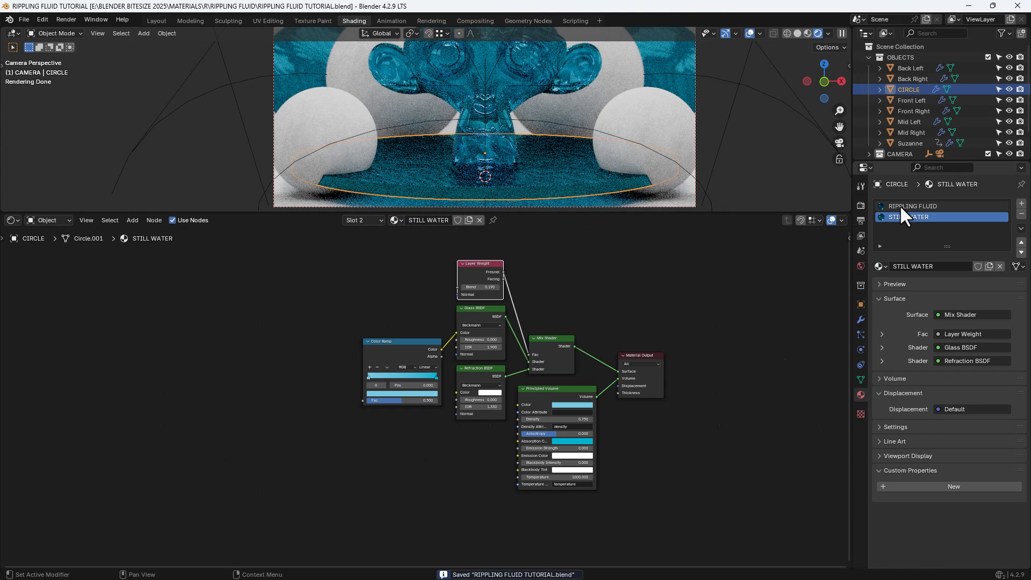
left_click(913, 205)
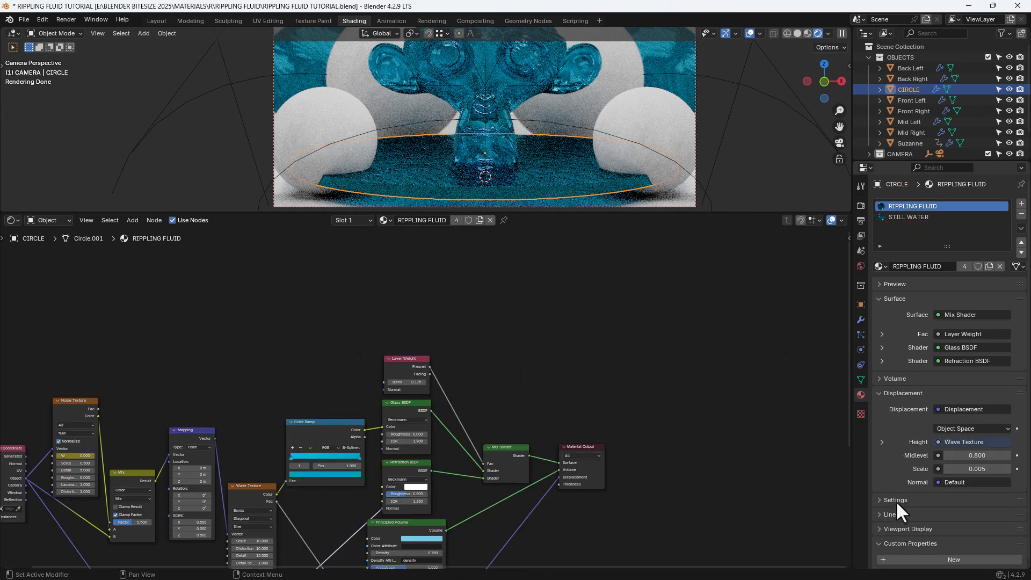
Step: Set the disc's Solidify modifier rim material index to 1 so the rim uses STILL WATER
left_click(895, 499)
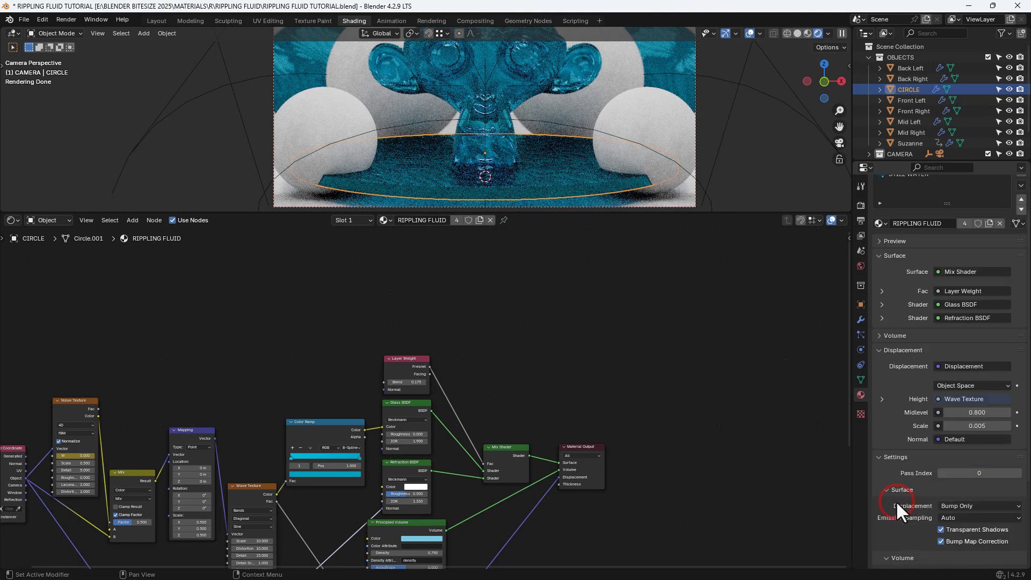
scroll("down", 3)
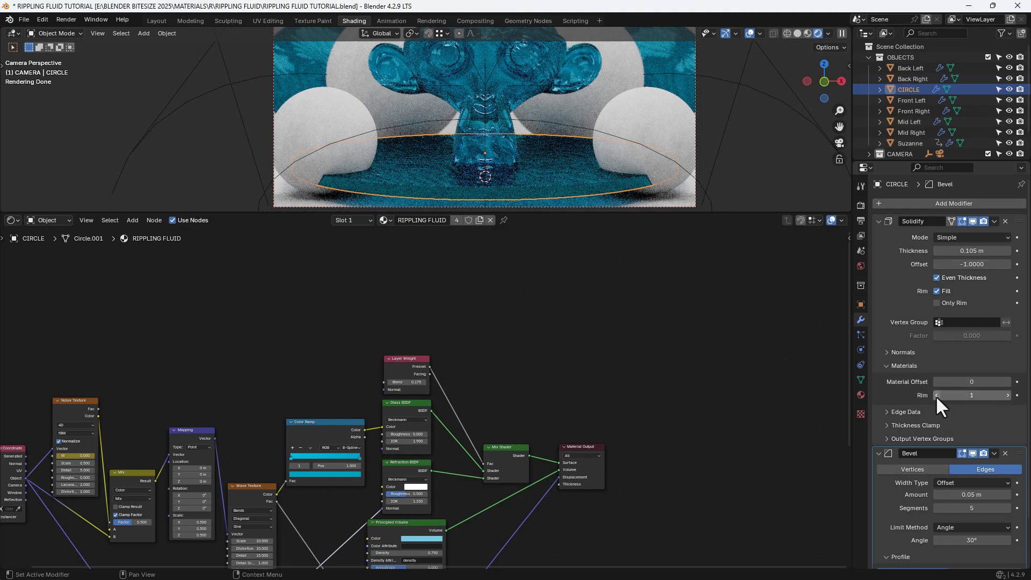
left_click(937, 395)
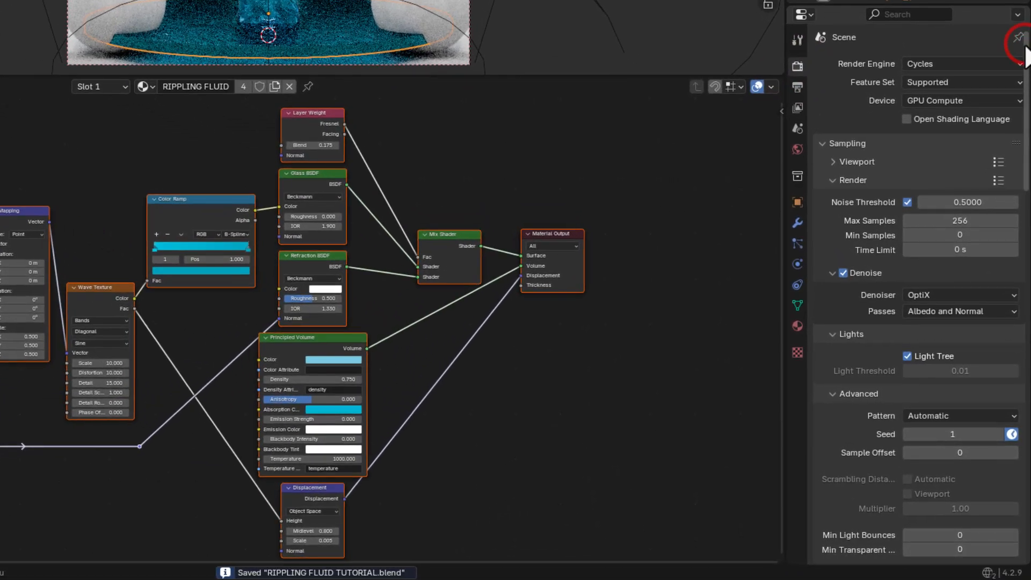
Step: Review Cycles sampling, denoise, light paths and colour management, then show the view layer passes with Denoising Data
scroll("down", 3)
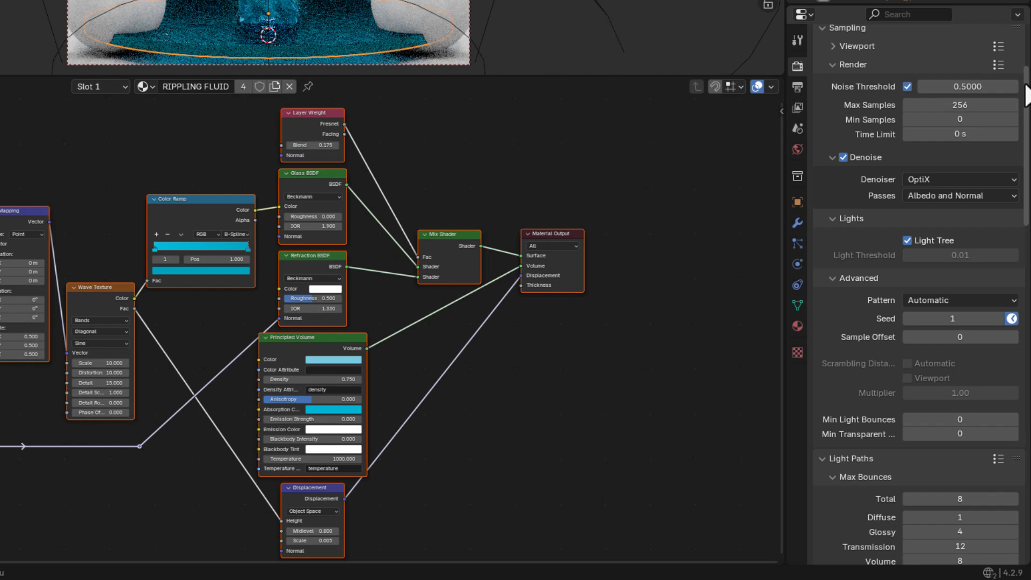
scroll("down", 3)
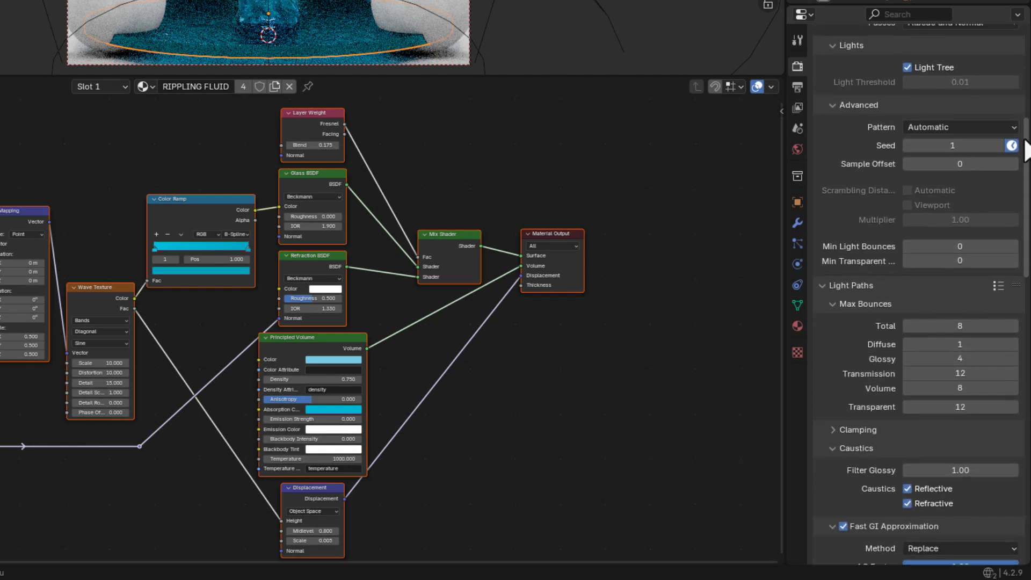
scroll("down", 3)
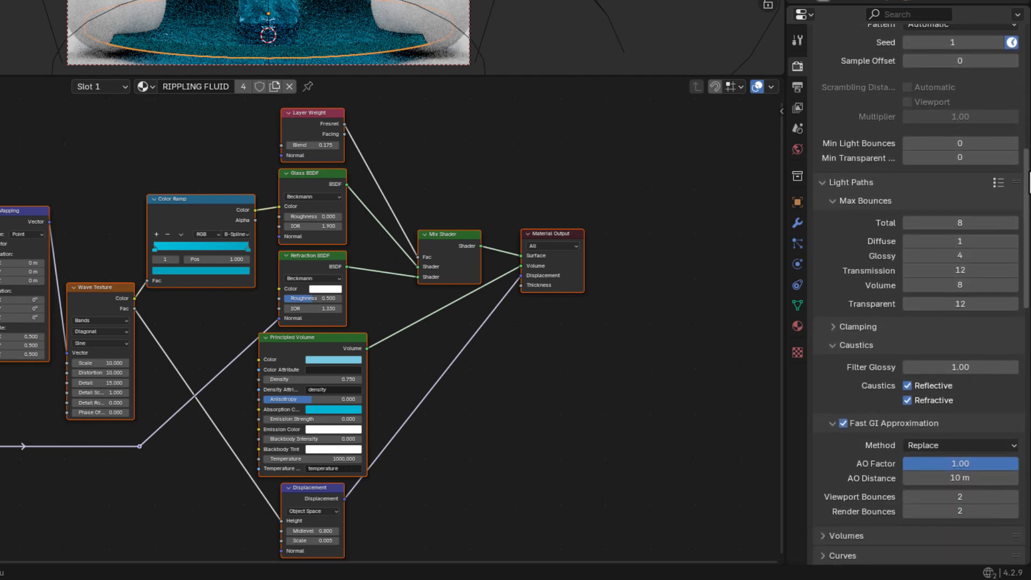
scroll("down", 3)
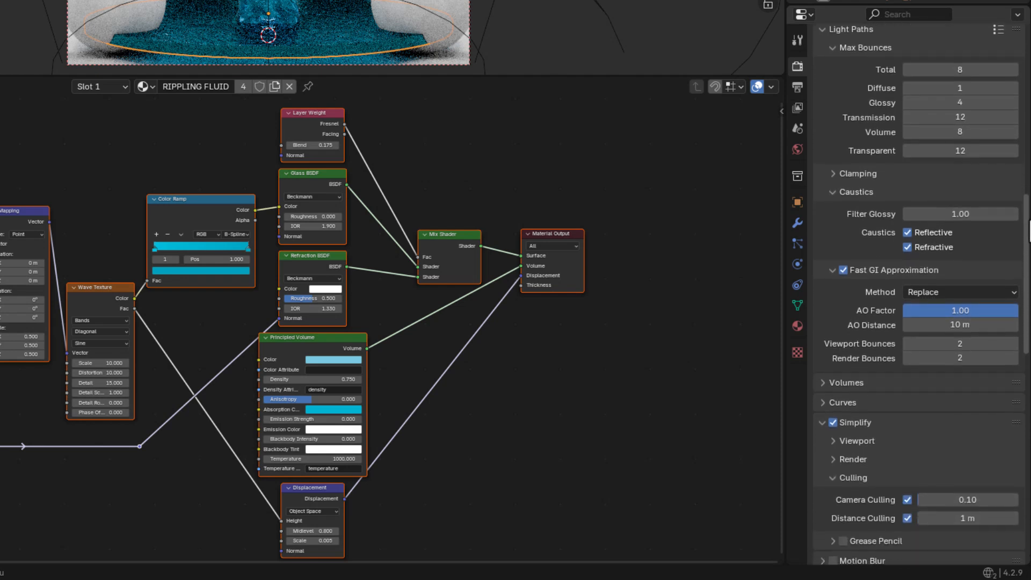
scroll("down", 3)
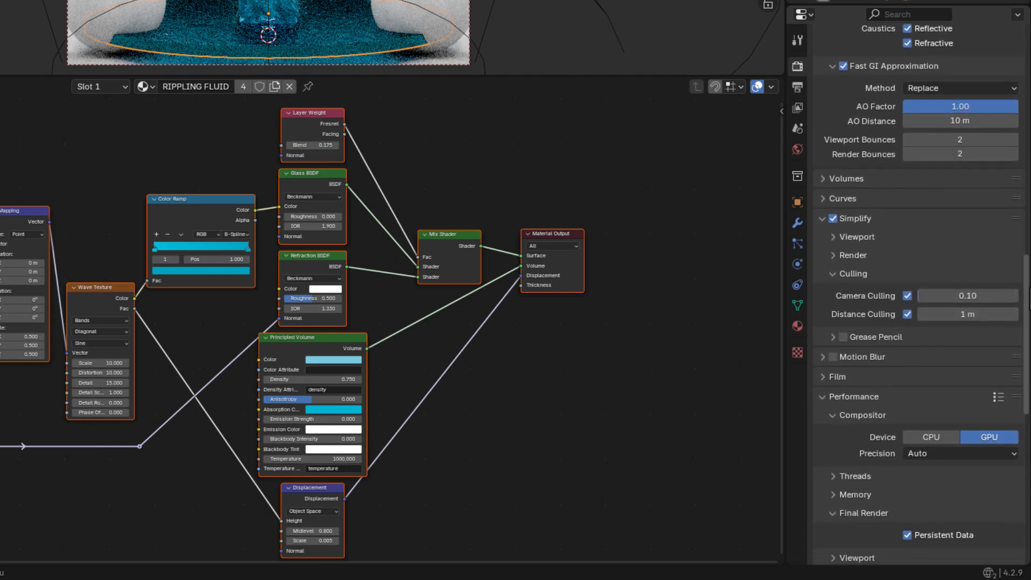
scroll("down", 3)
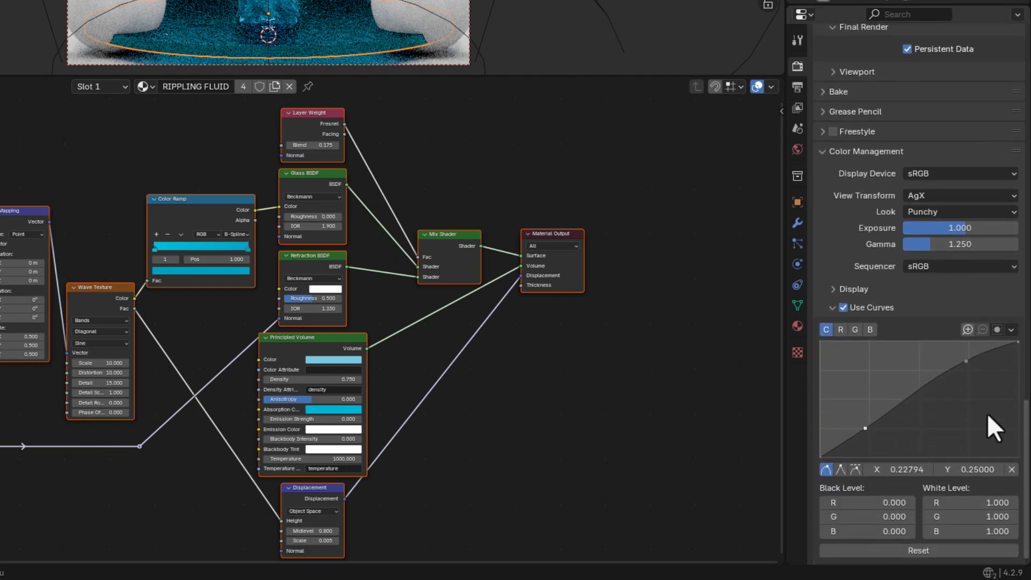
mouse_move(797, 107)
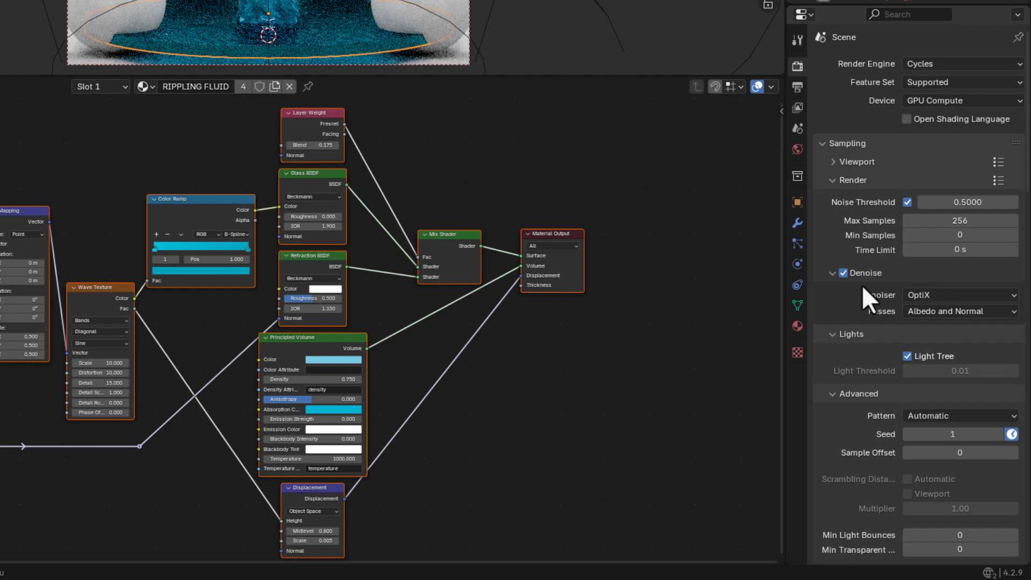
left_click(800, 109)
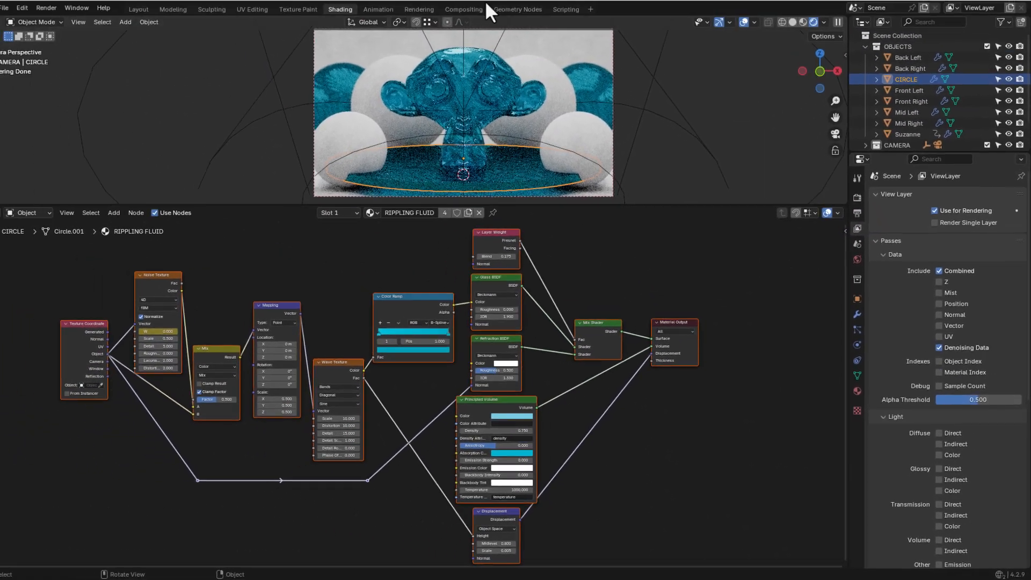
left_click(463, 9)
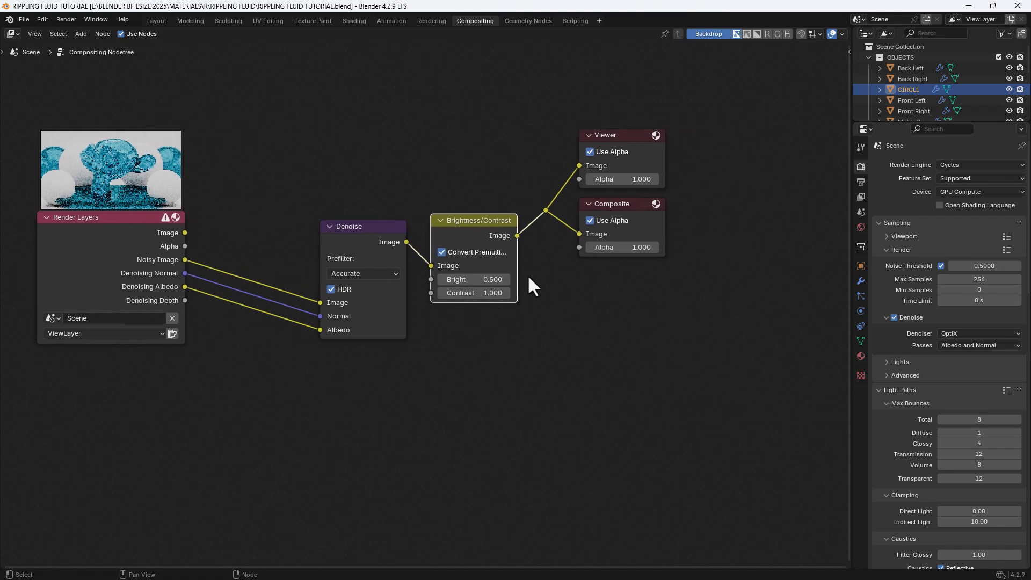
mouse_move(593, 371)
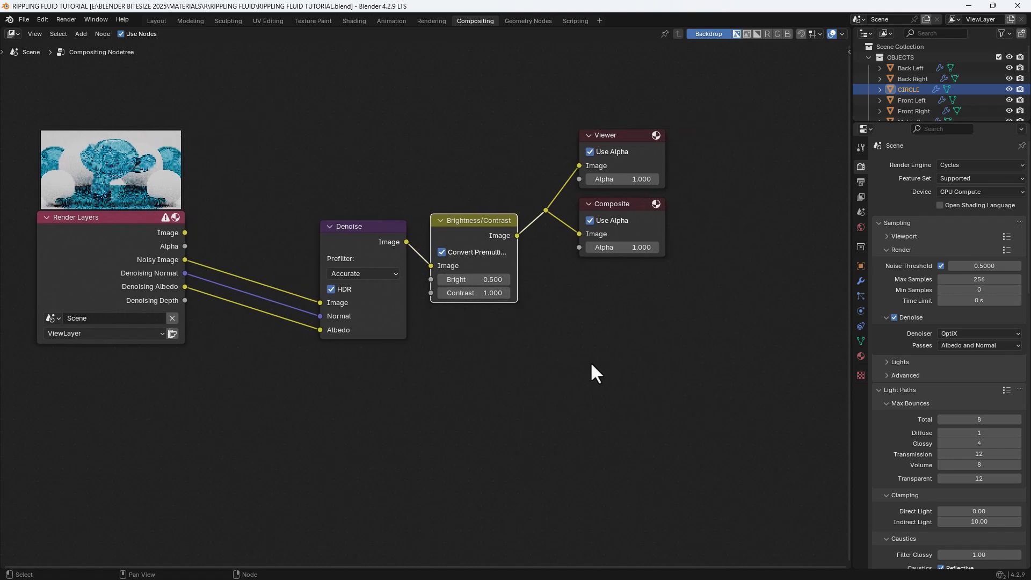
mouse_move(360, 28)
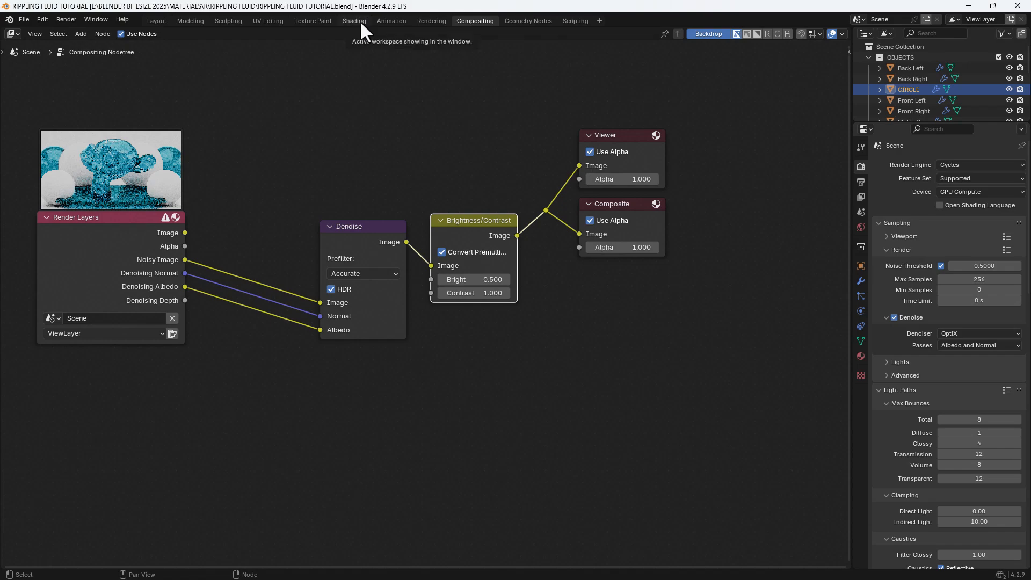
left_click(354, 20)
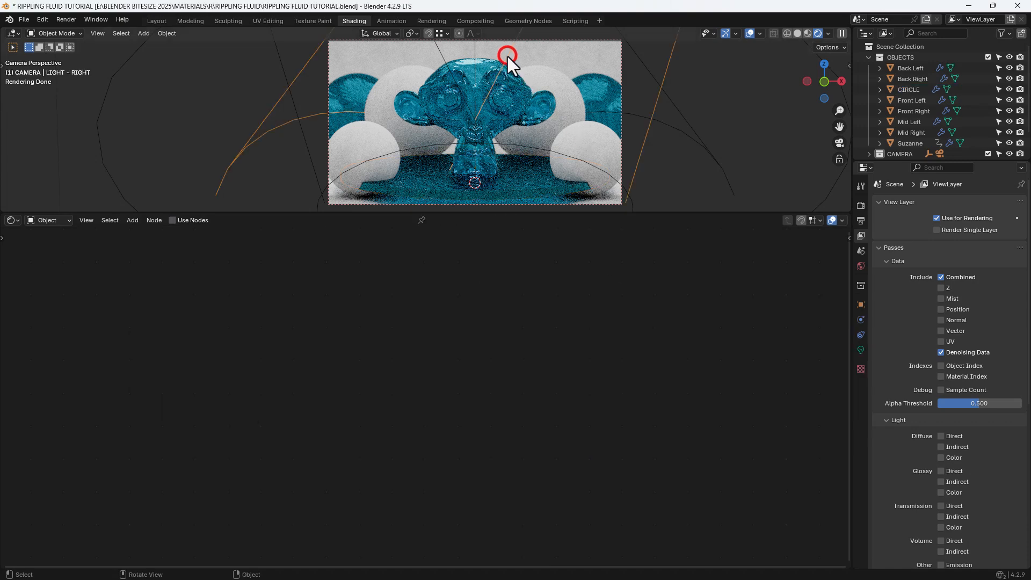
Step: Select the right spot light to show its 1000 W, 34.5° settings
left_click(860, 350)
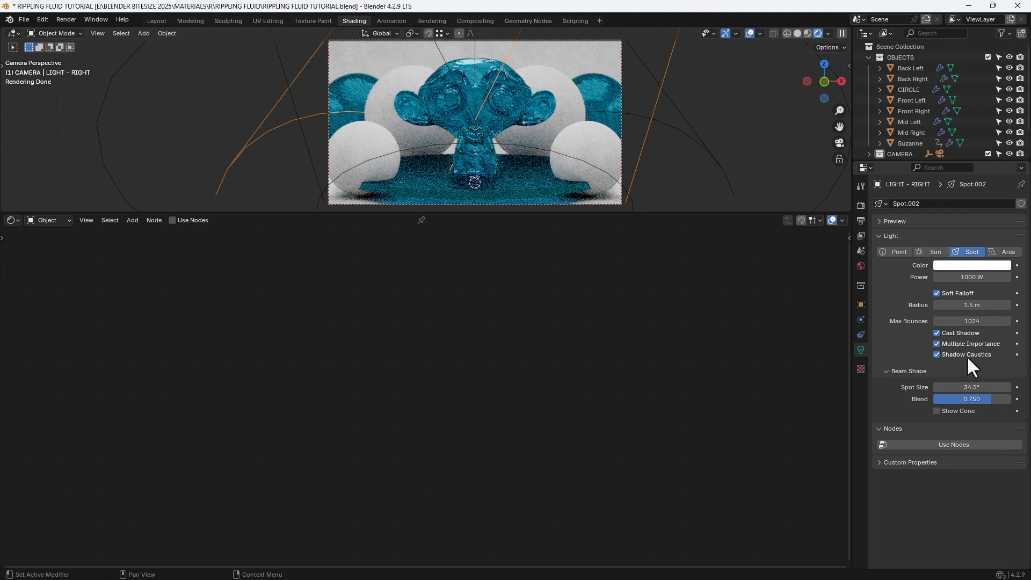
mouse_move(493, 191)
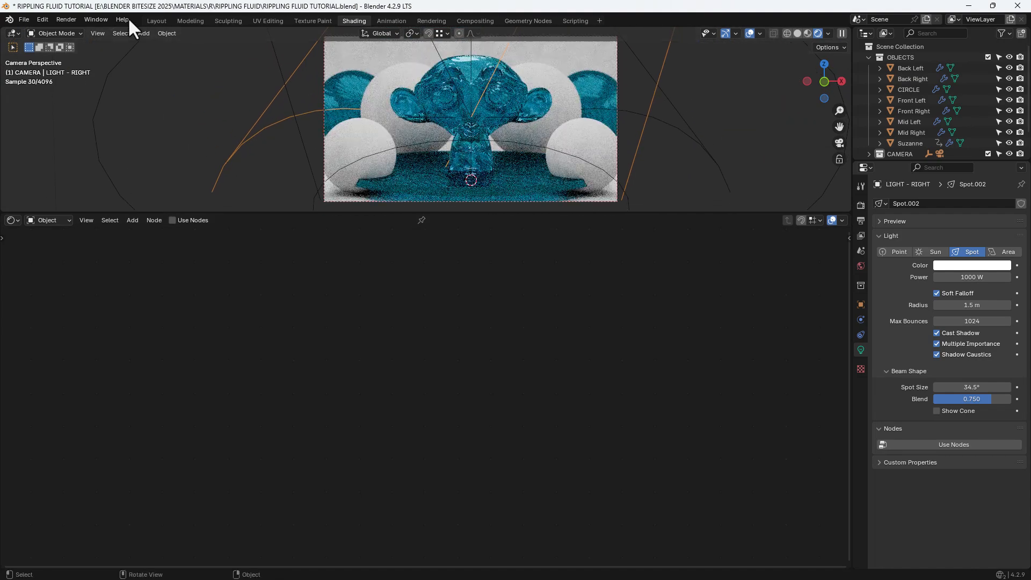
Step: Start the final still render via Render > Render Image
left_click(64, 19)
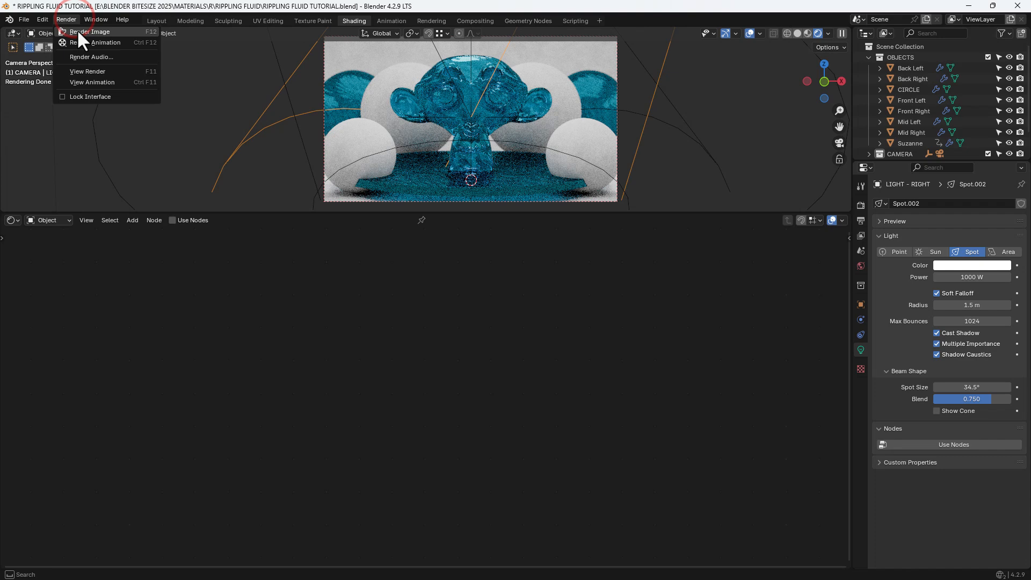
left_click(92, 31)
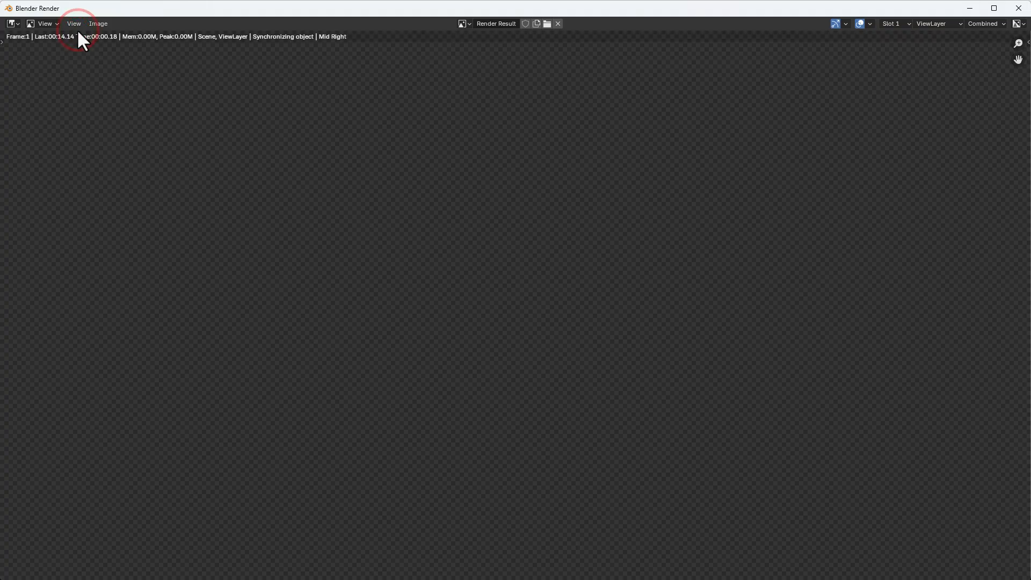